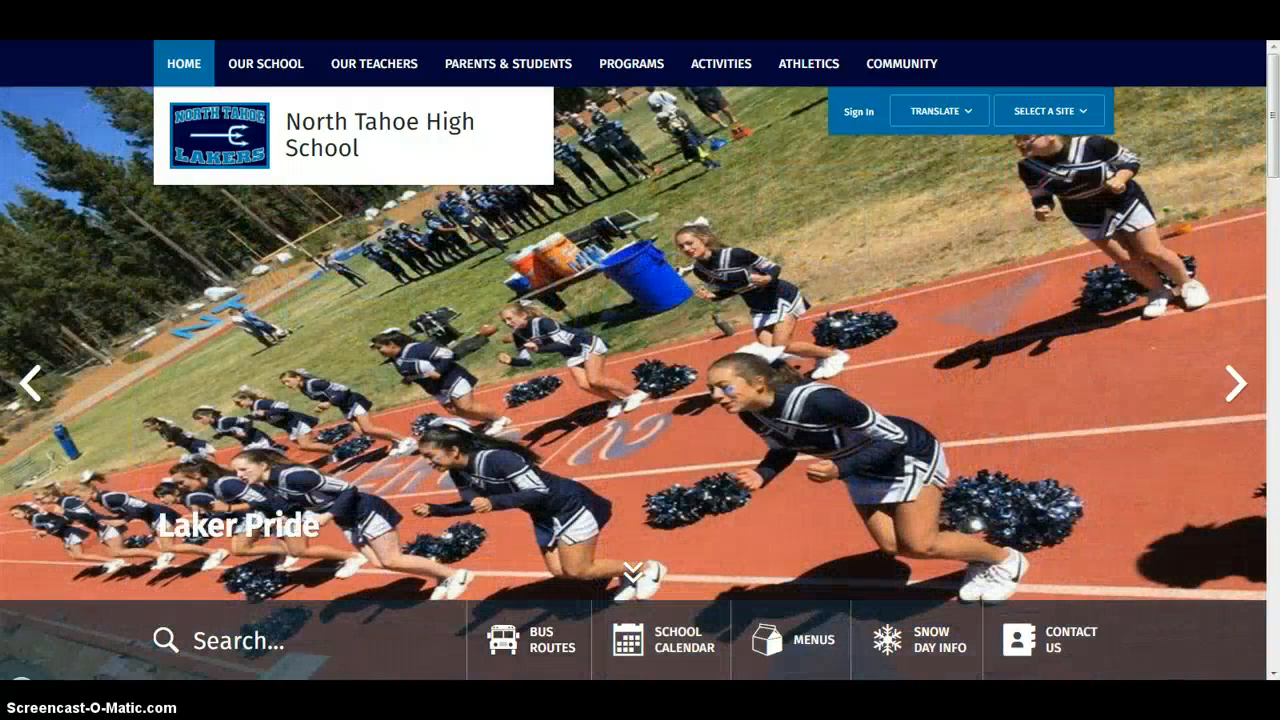
Step: Reach the NTHS Counseling program and begin booking a school counseling appointment
click(632, 62)
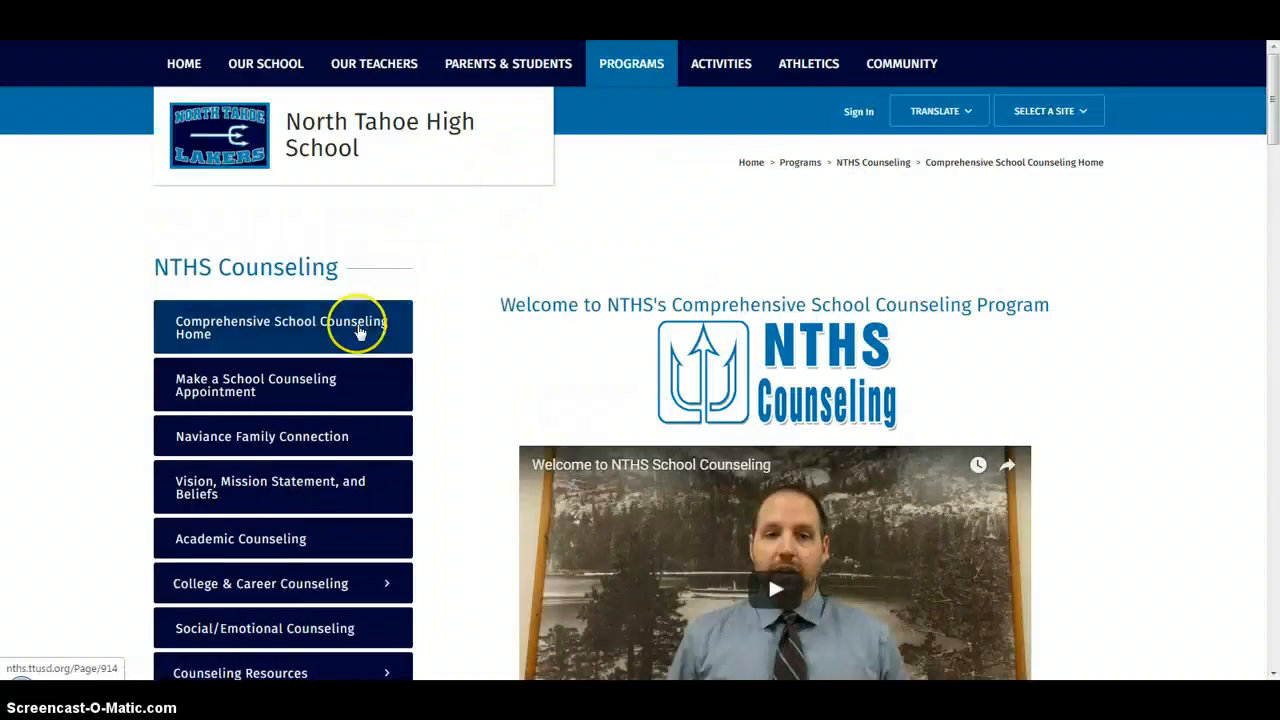
mouse_move(336, 382)
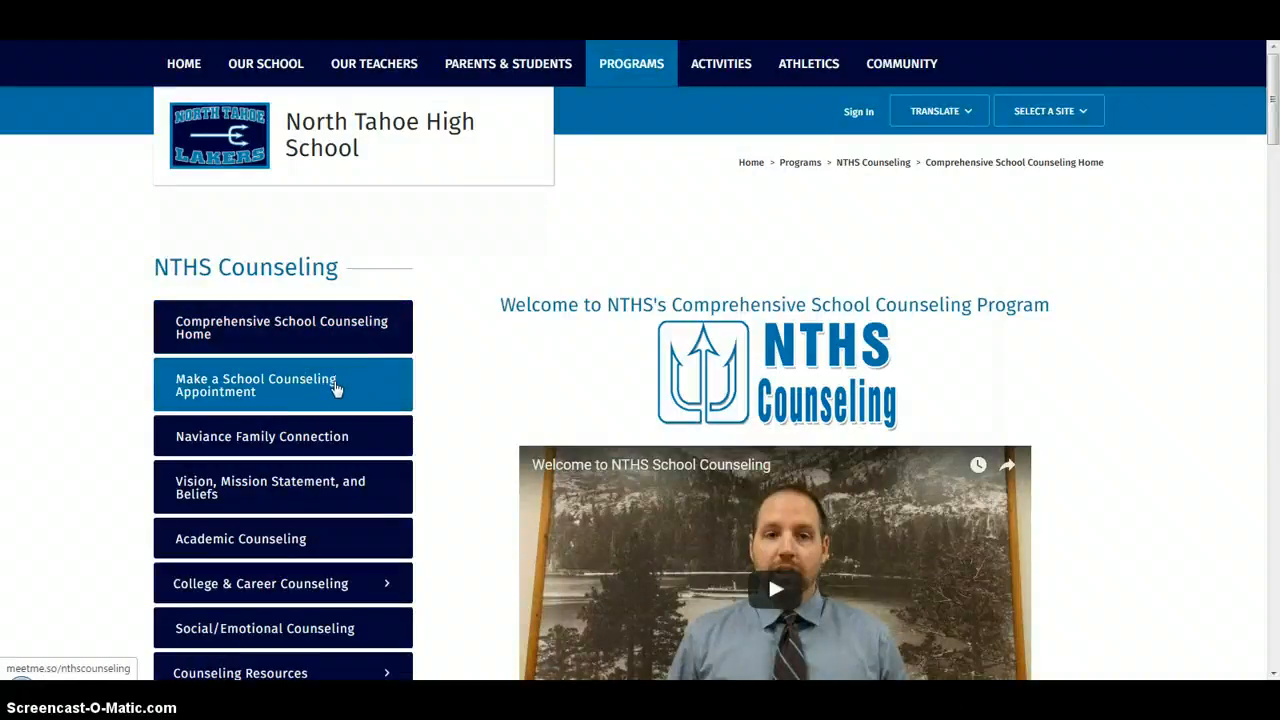
click(284, 384)
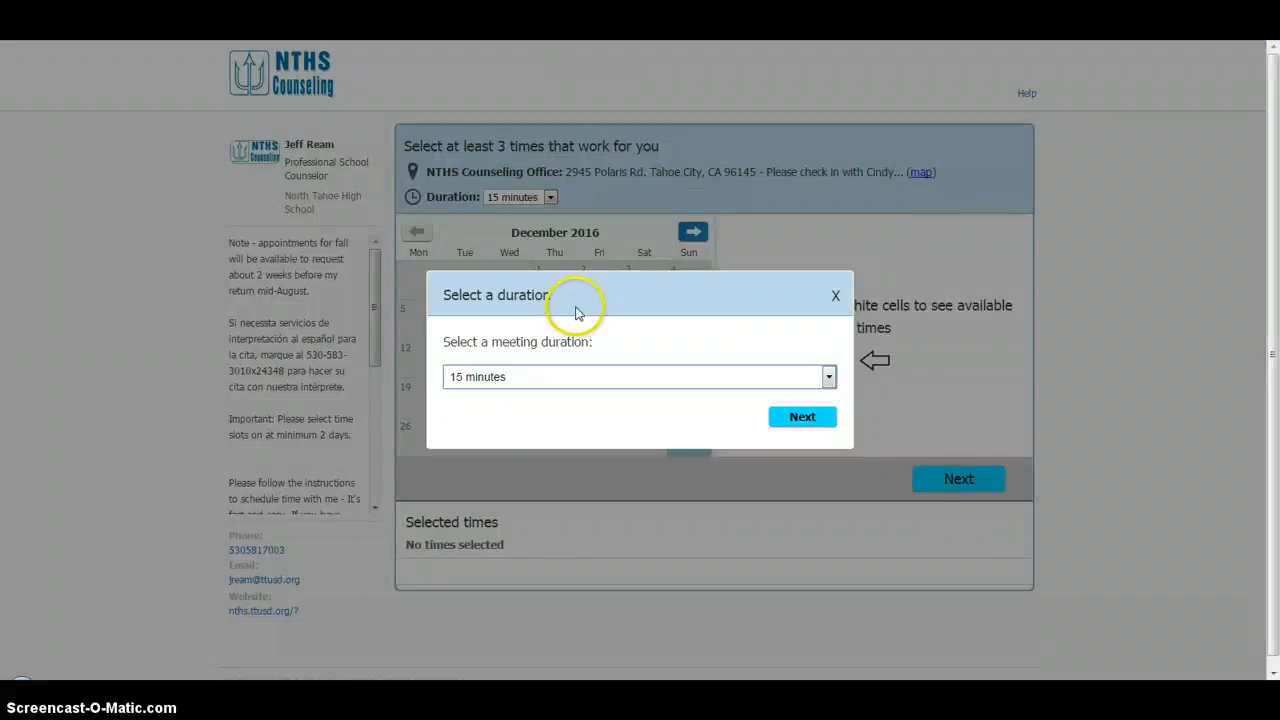
mouse_move(520, 372)
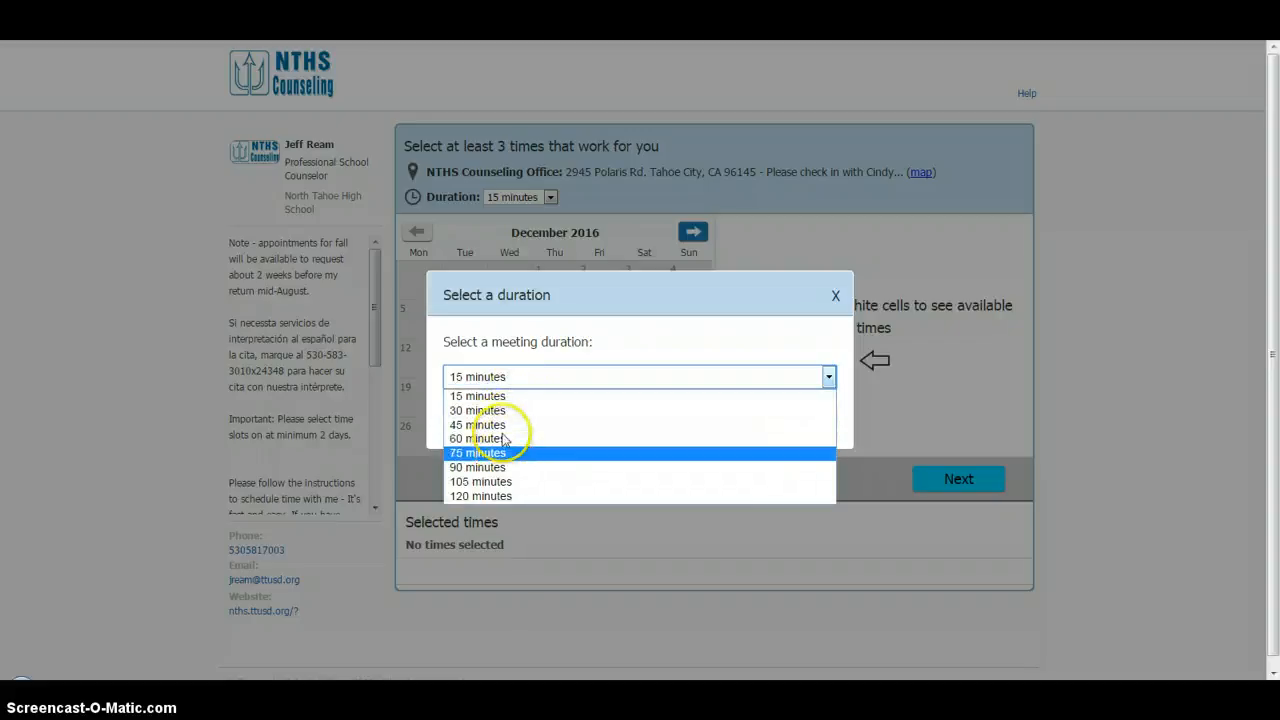
mouse_move(478, 424)
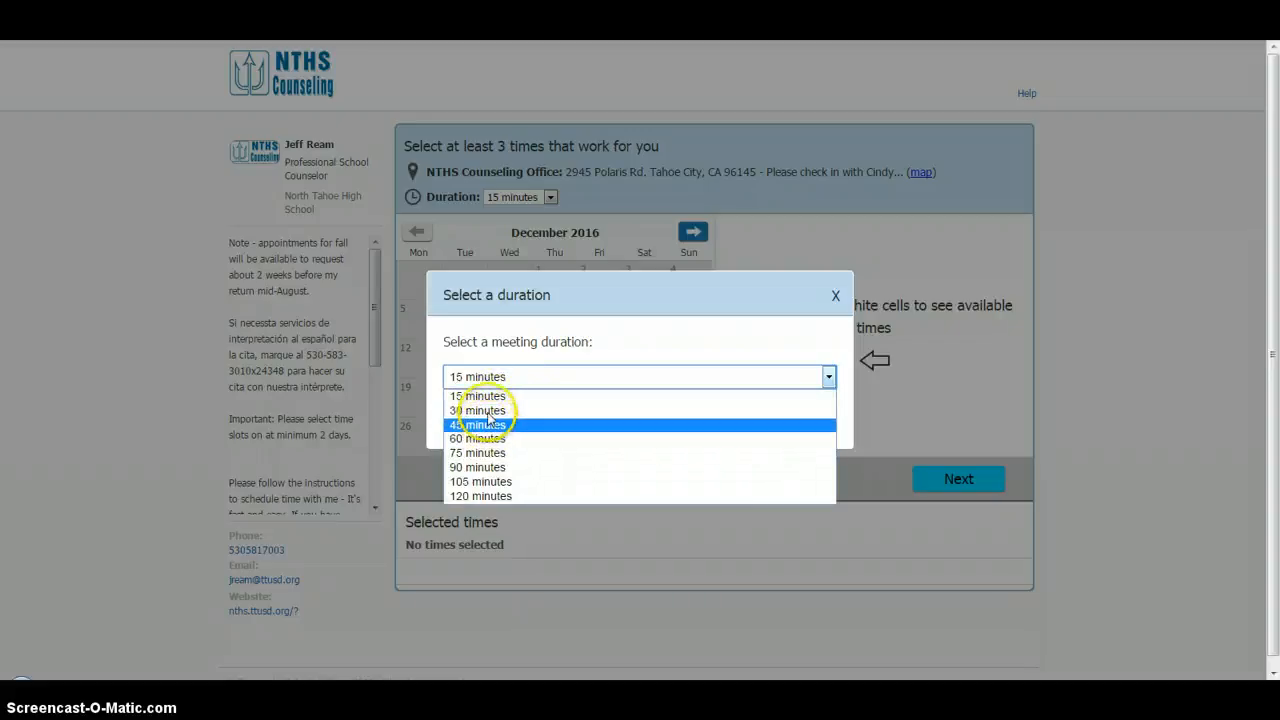
mouse_move(496, 396)
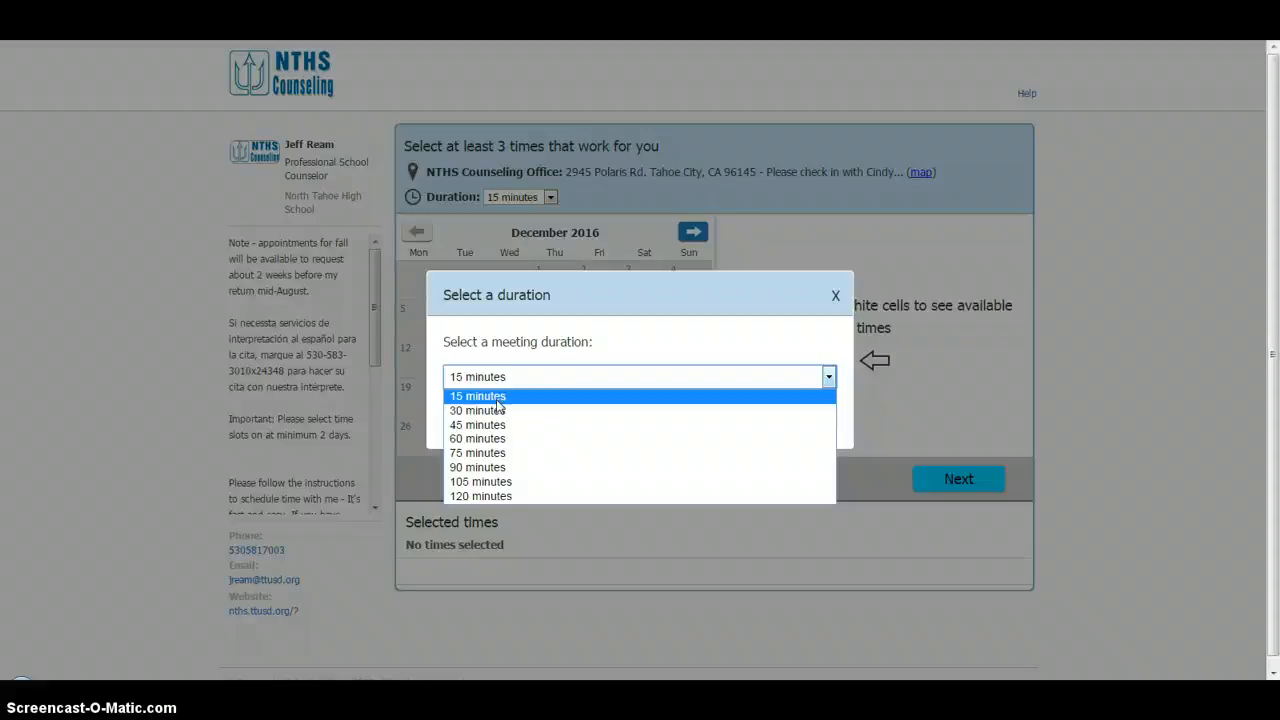
mouse_move(496, 410)
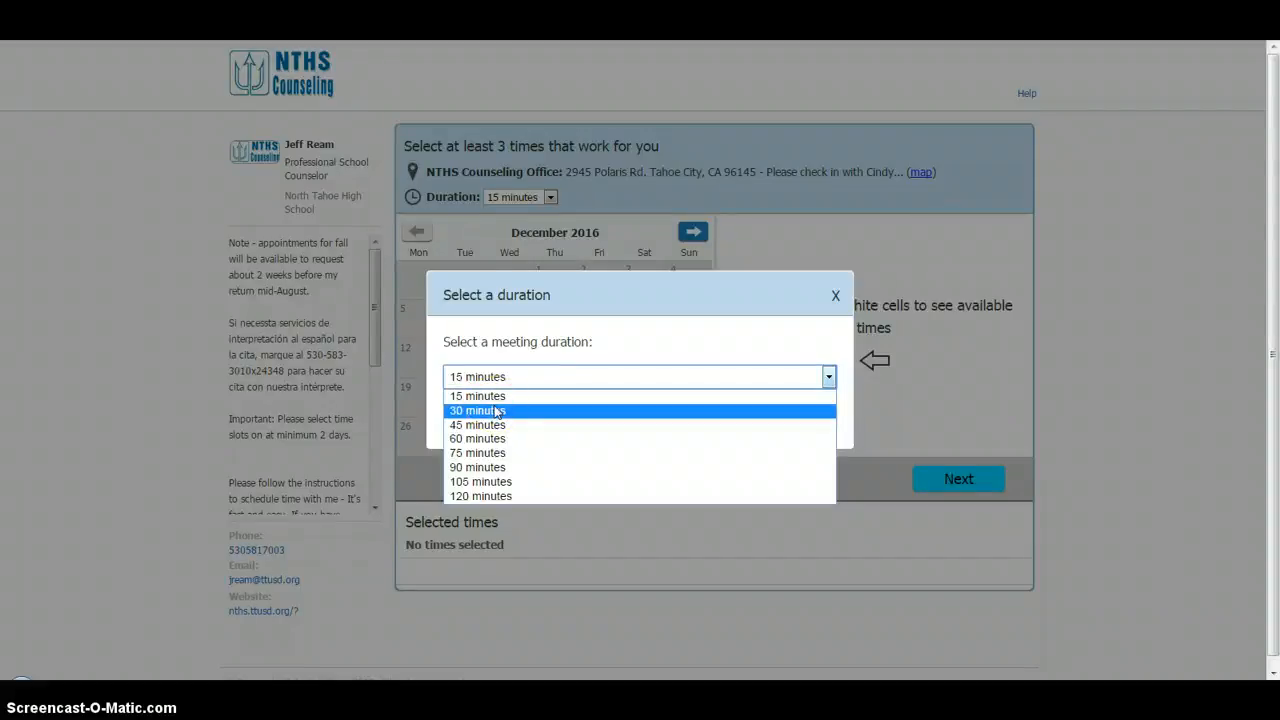
Step: Choose a 30-minute meeting length in the duration dialog
click(476, 410)
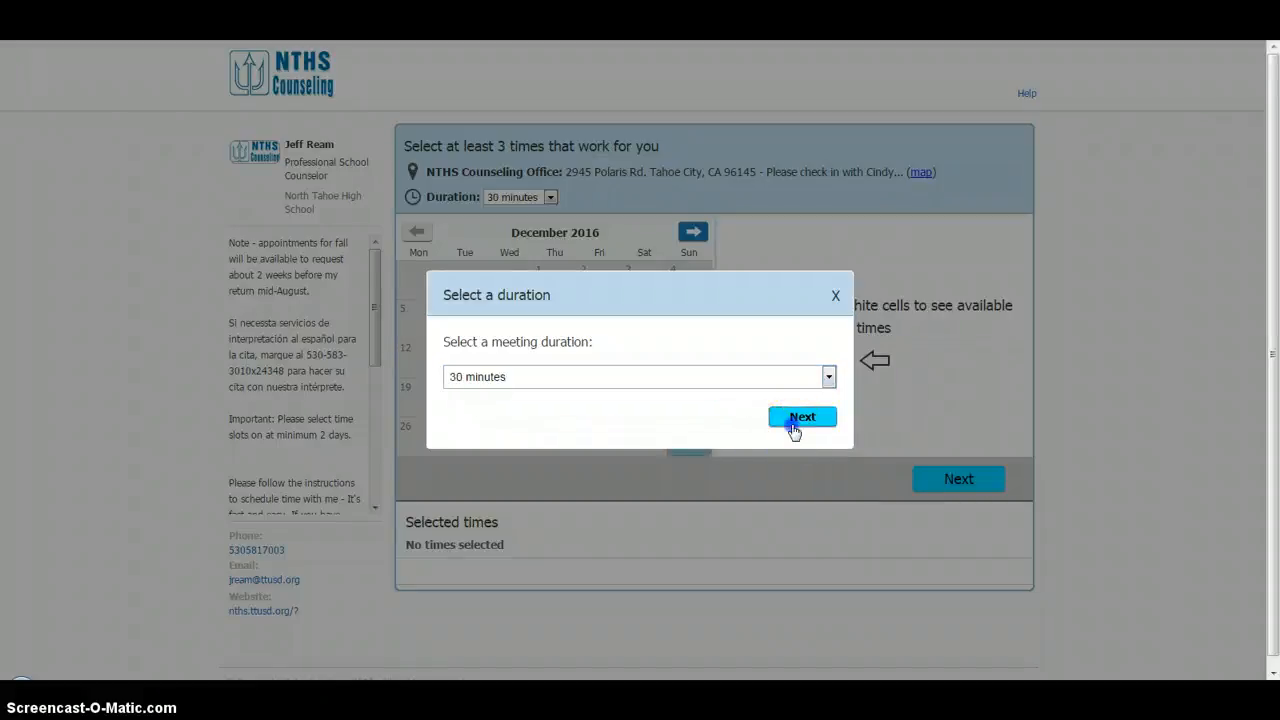
Step: Confirm the 30-minute duration and pick afternoon slots around 1:30 PM on December 15 and nearby days
click(802, 416)
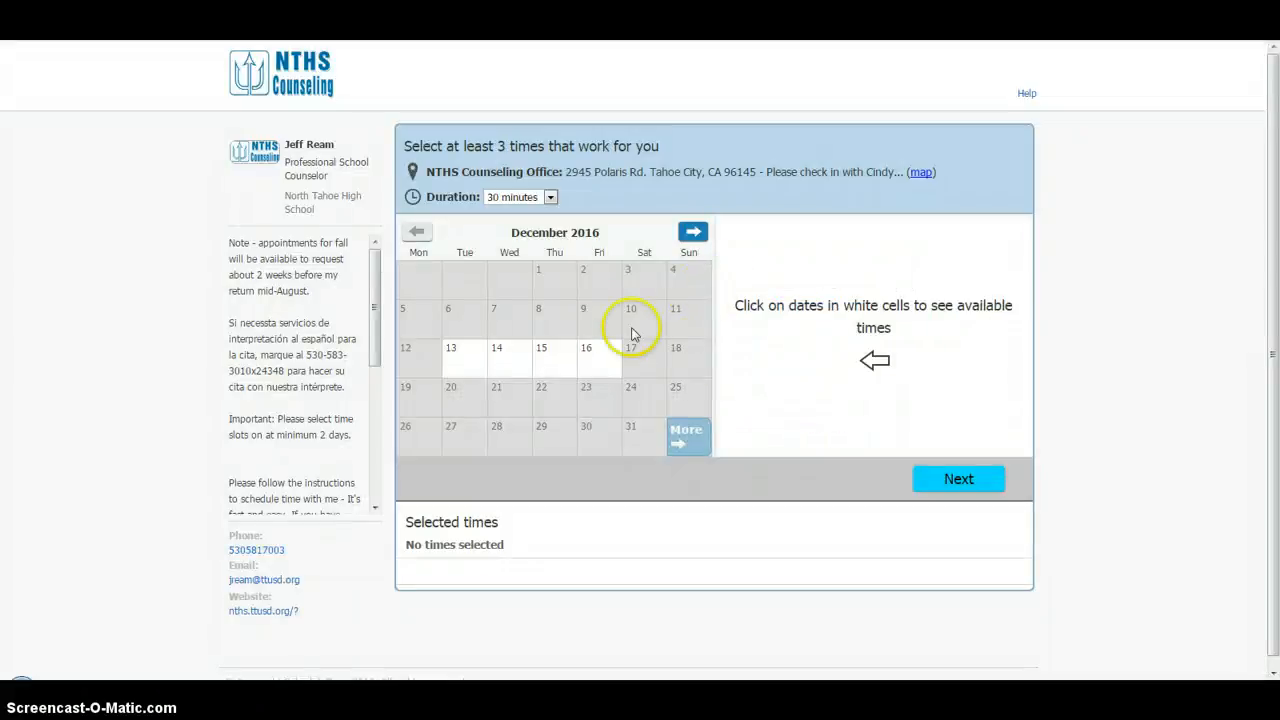
mouse_move(480, 242)
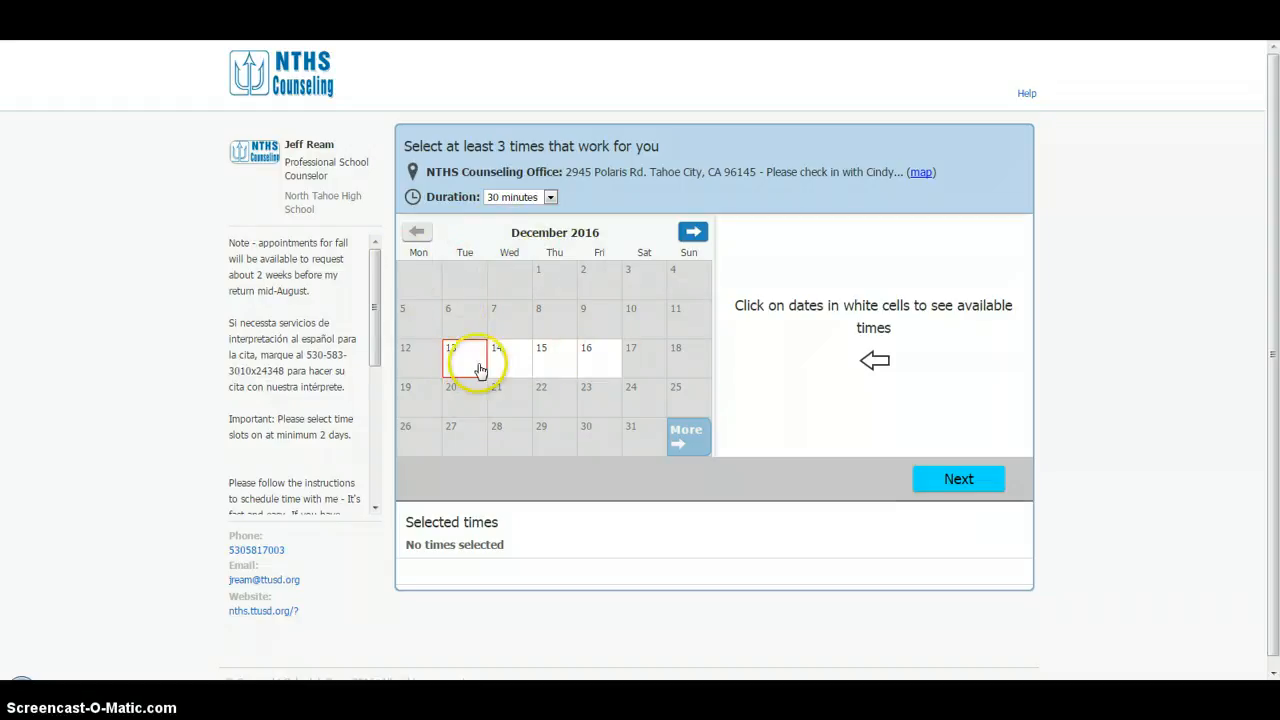
mouse_move(592, 404)
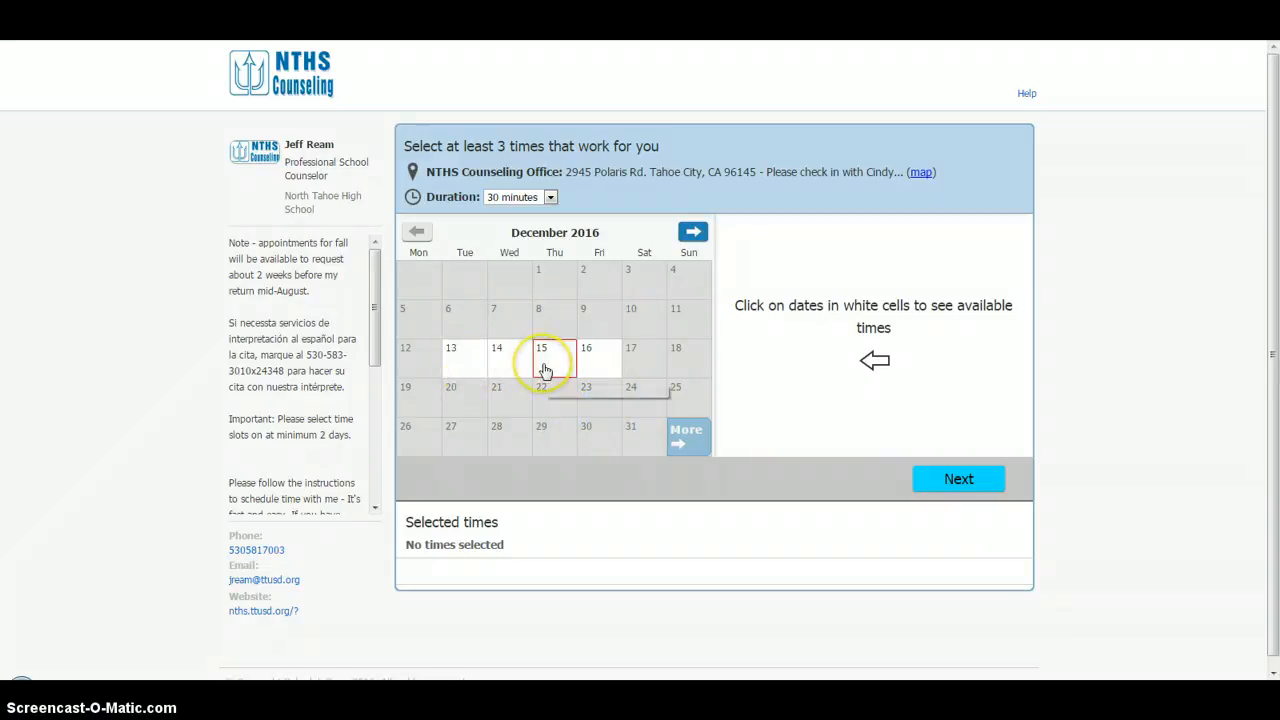
click(540, 356)
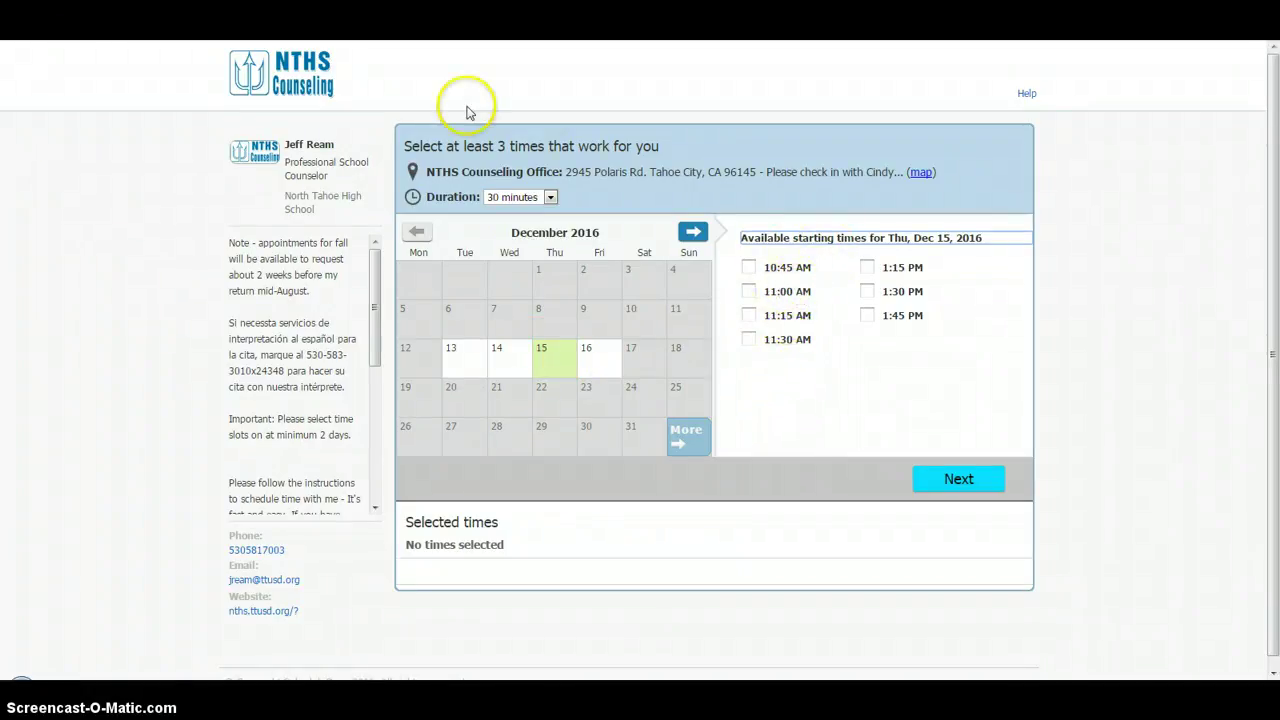
mouse_move(502, 156)
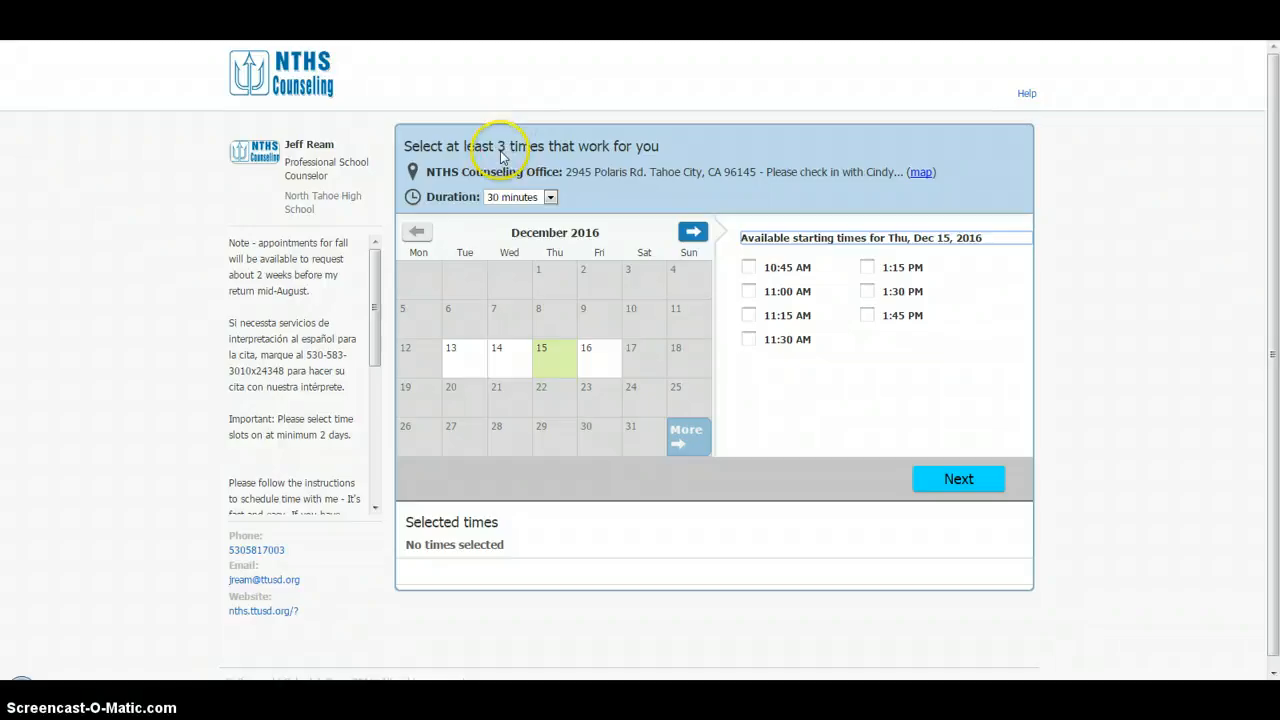
mouse_move(732, 268)
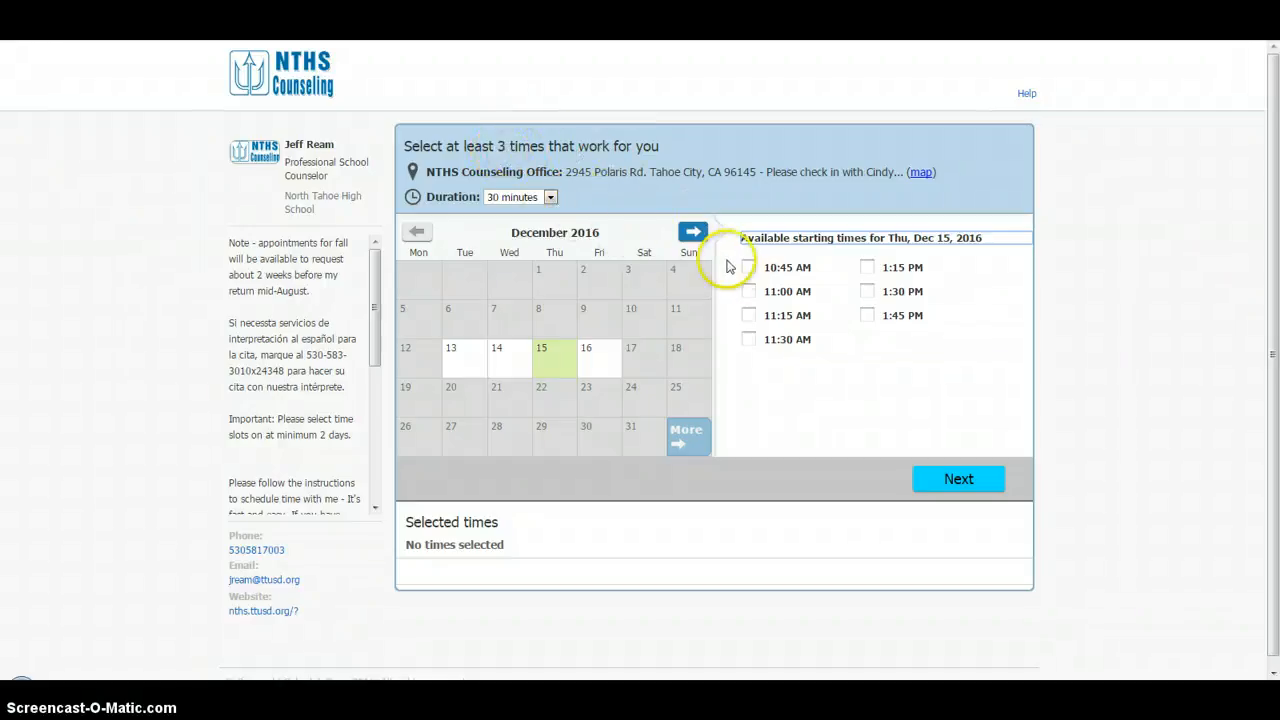
mouse_move(810, 296)
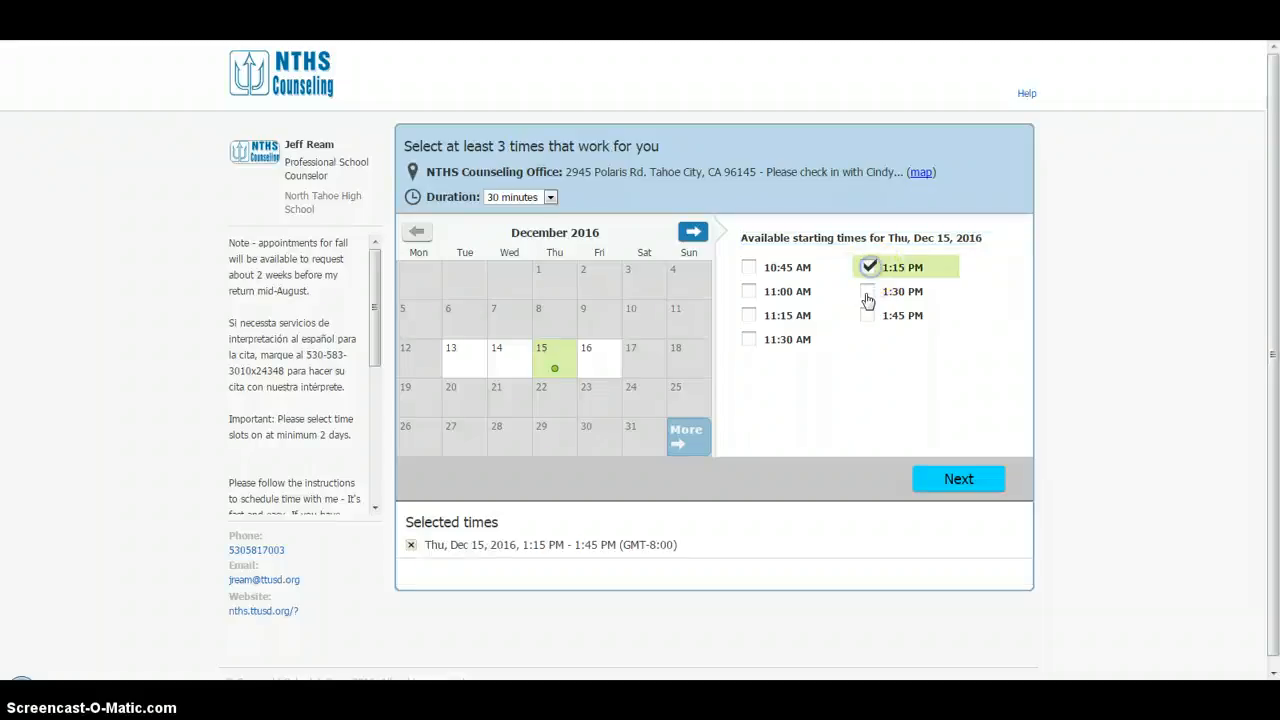
click(868, 292)
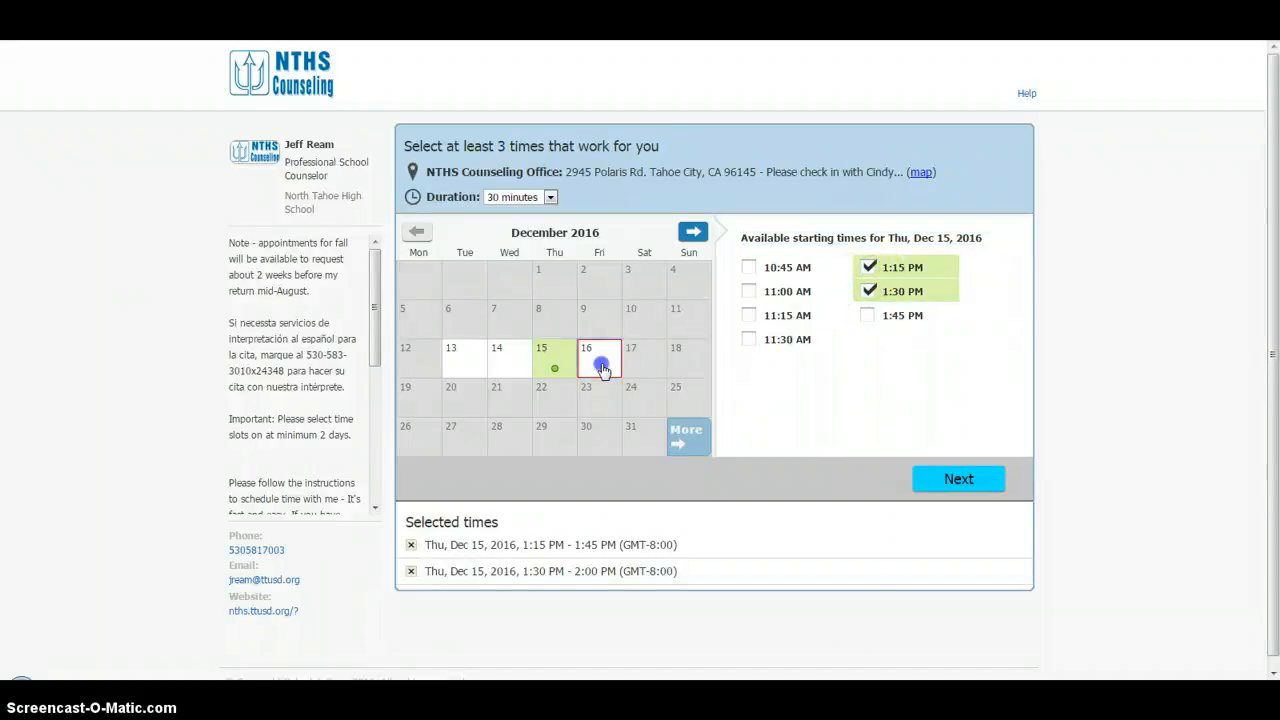
click(600, 356)
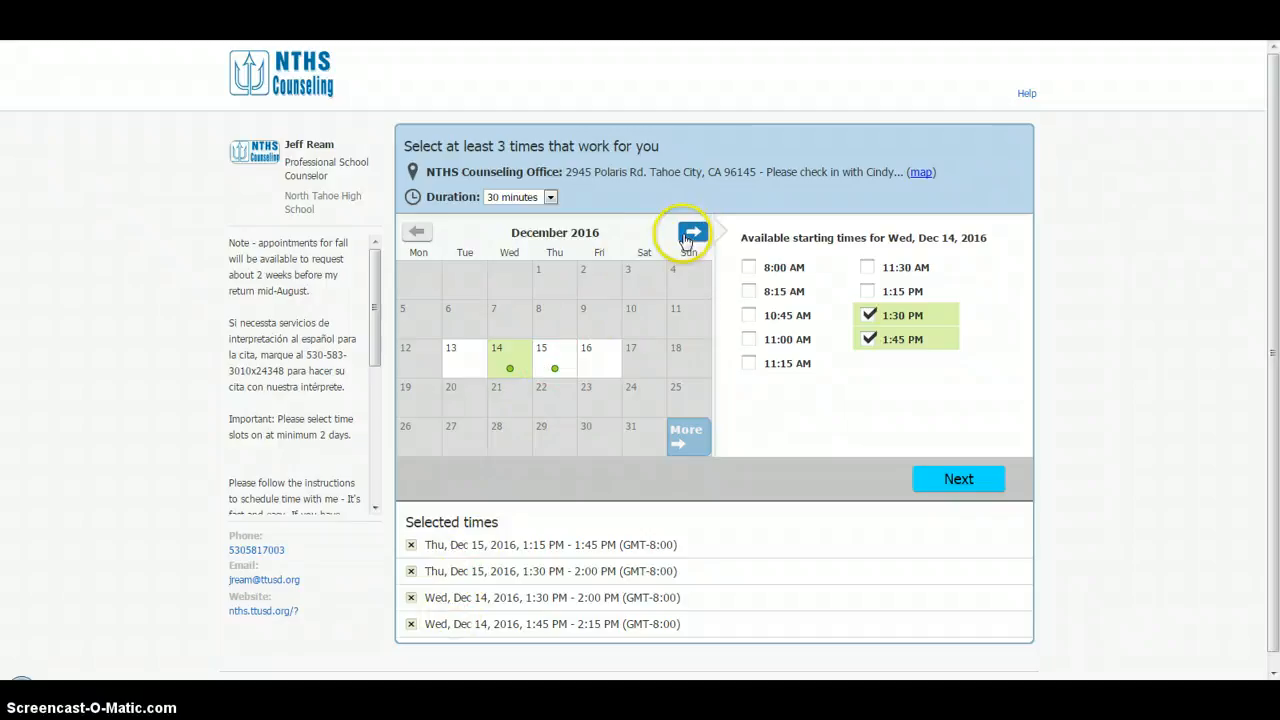
Step: Check January 4, 2017 availability, then continue to the Provide Information form with four times suggested
click(682, 232)
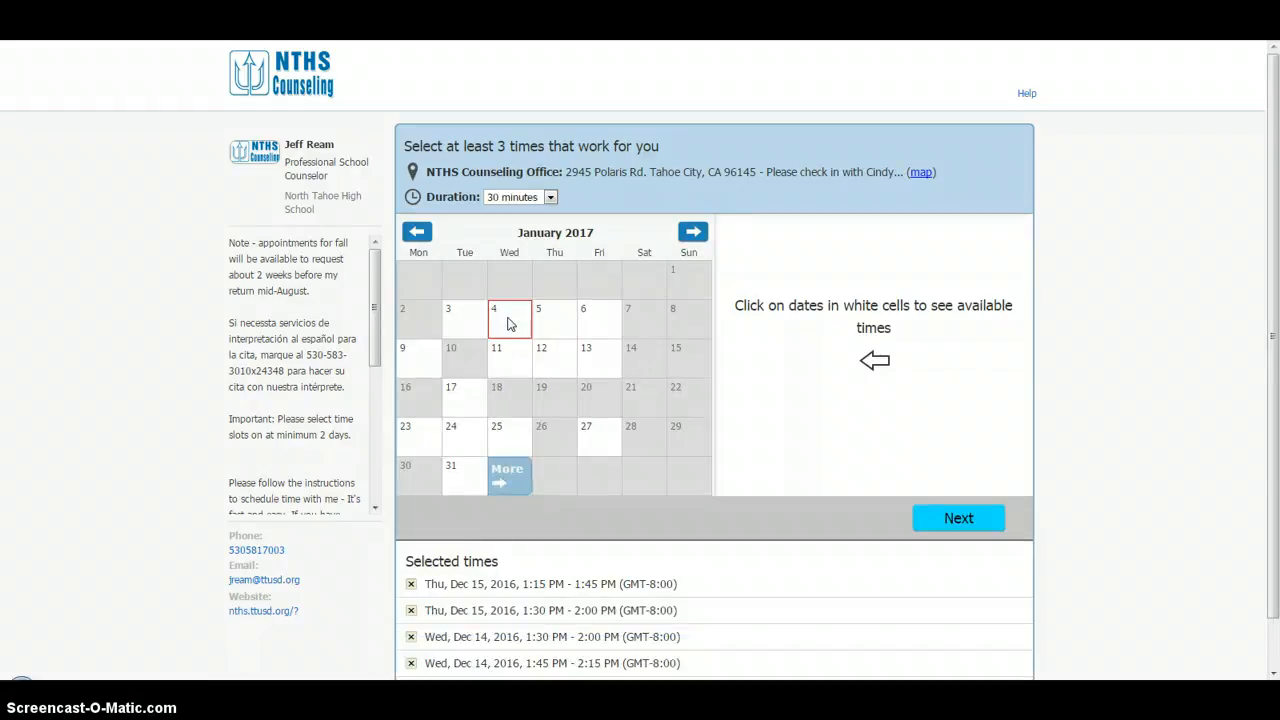
mouse_move(460, 362)
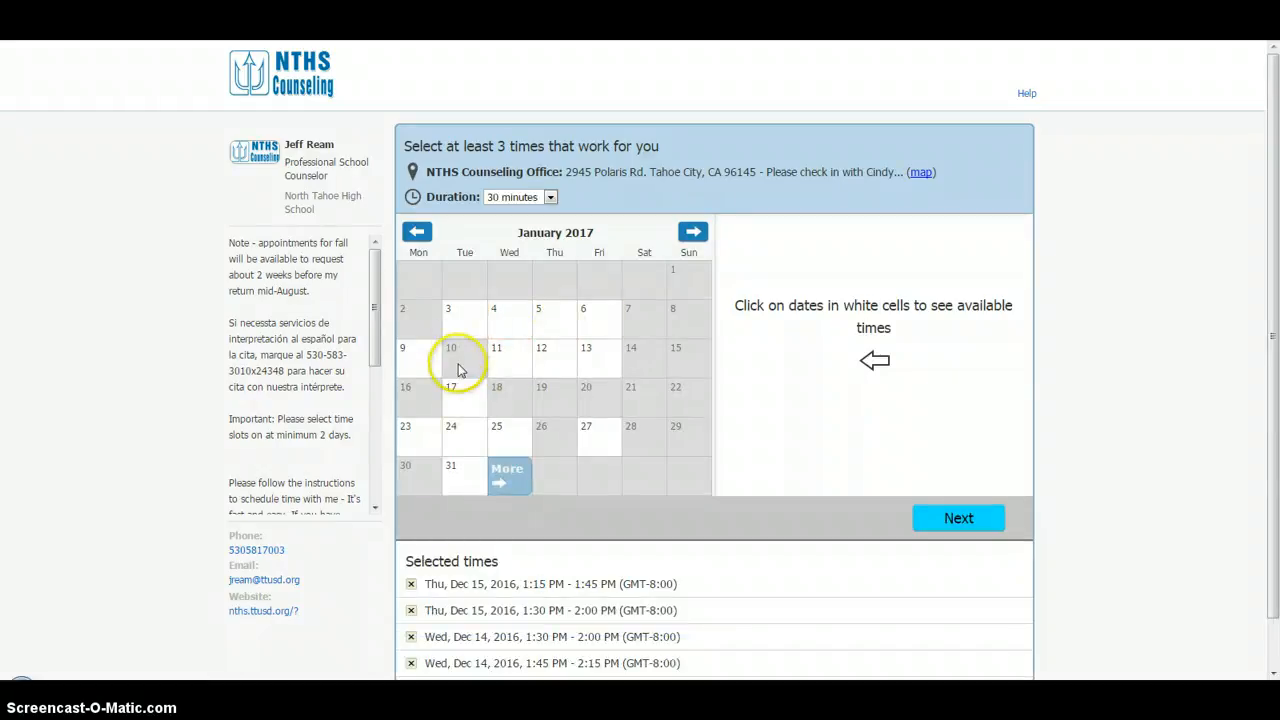
mouse_move(460, 368)
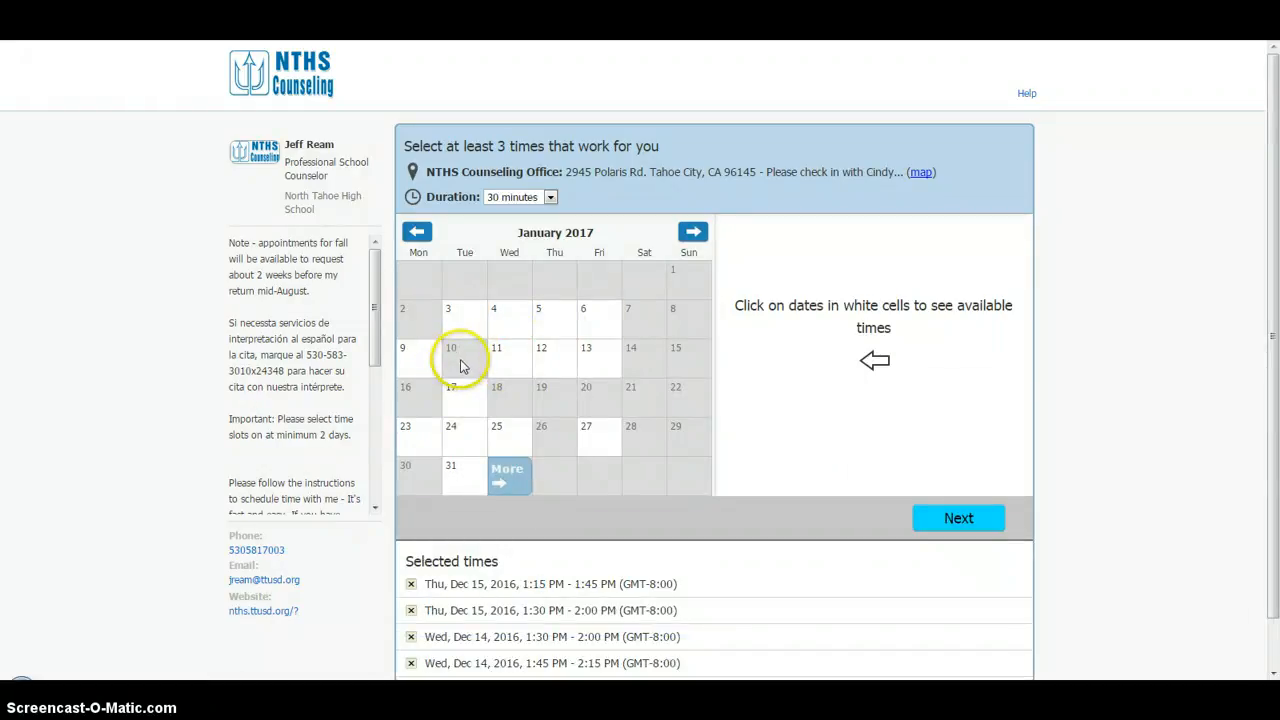
mouse_move(464, 364)
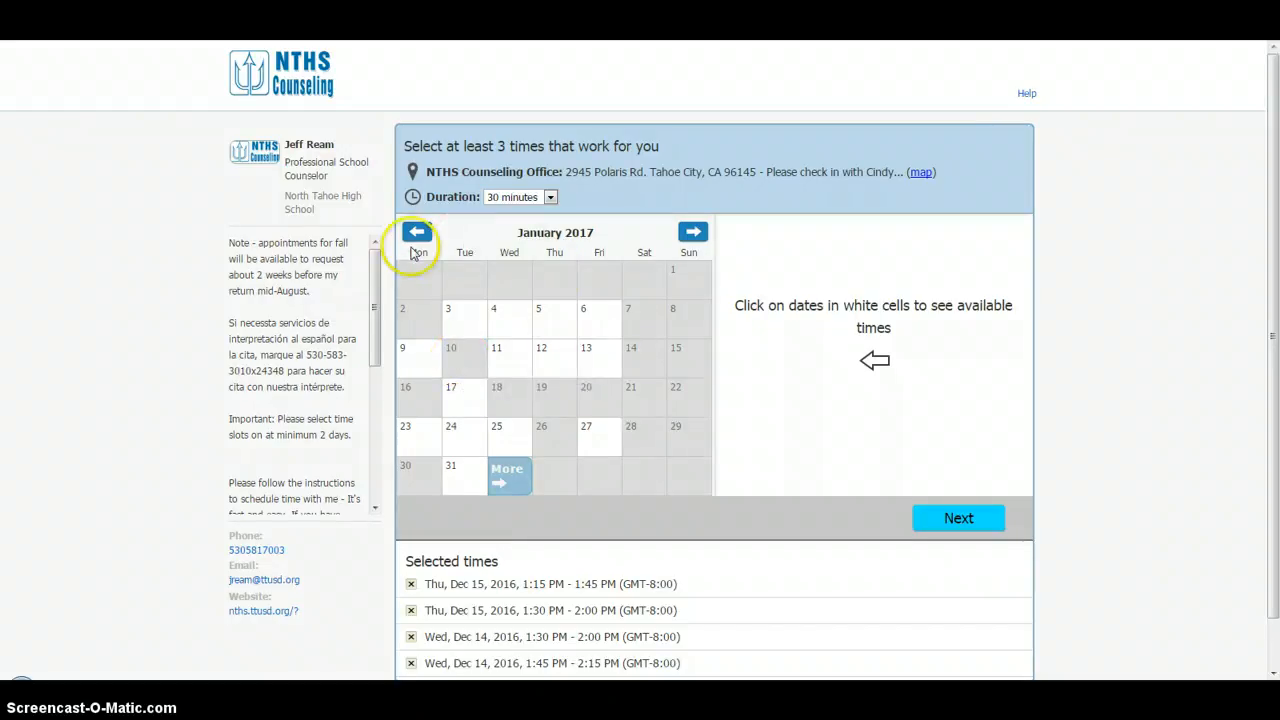
click(508, 320)
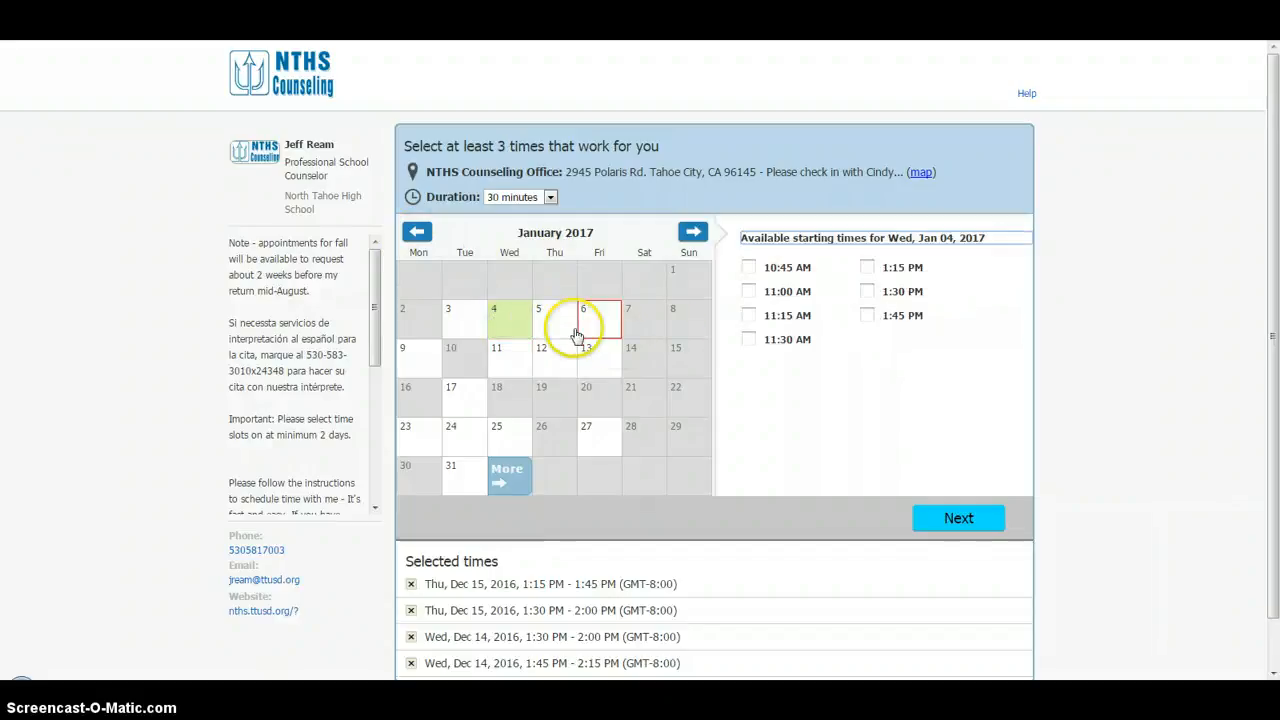
mouse_move(558, 324)
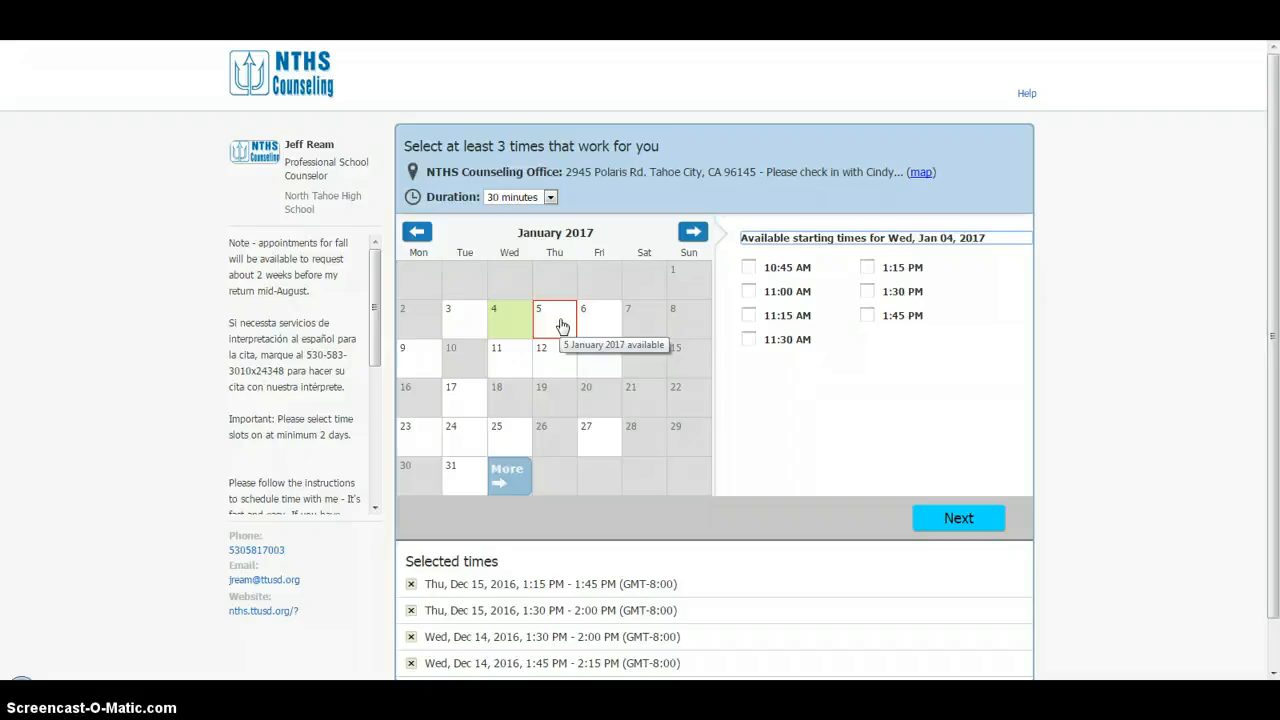
click(958, 516)
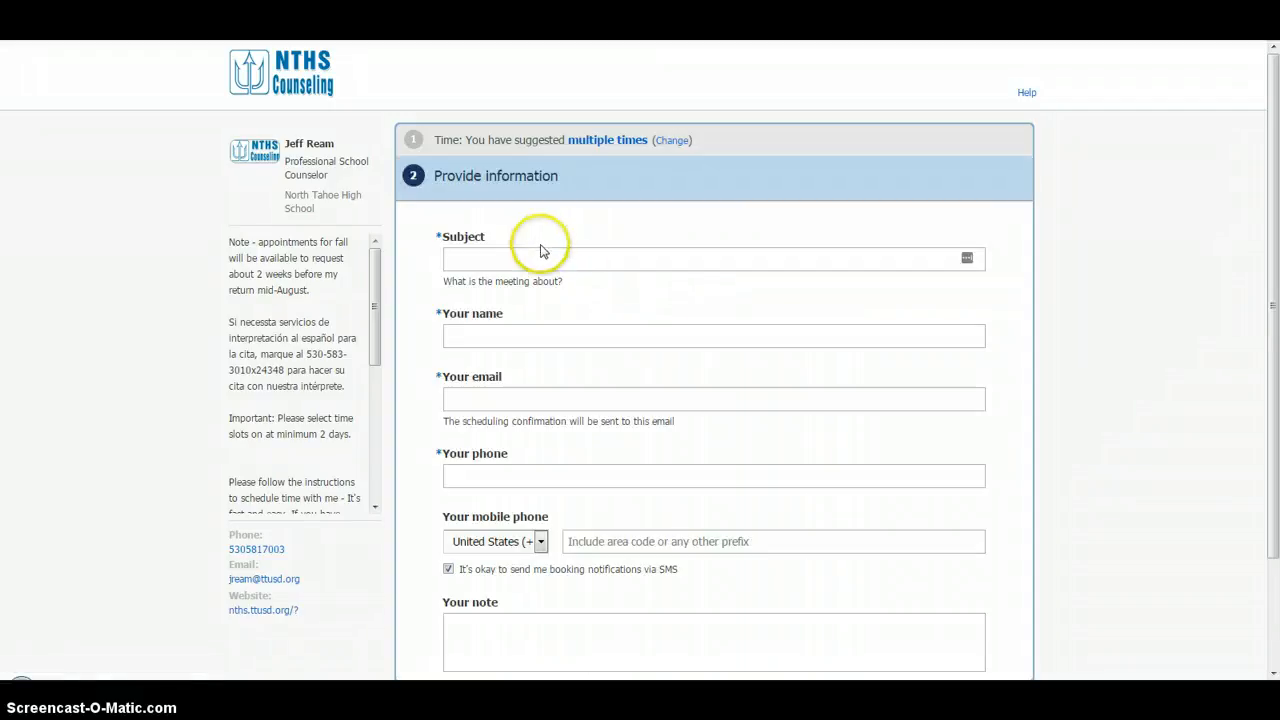
Step: Enter a college planning subject and the name 'Billy Bob'
click(700, 258)
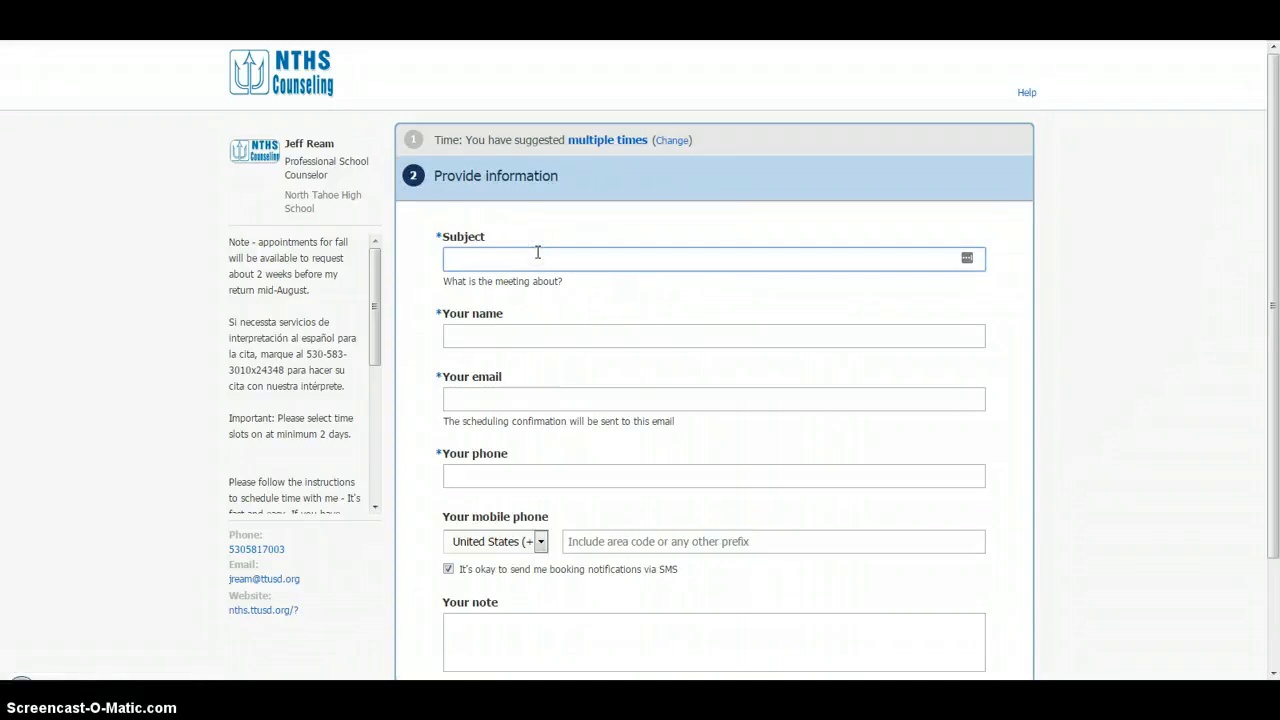
text(College pl)
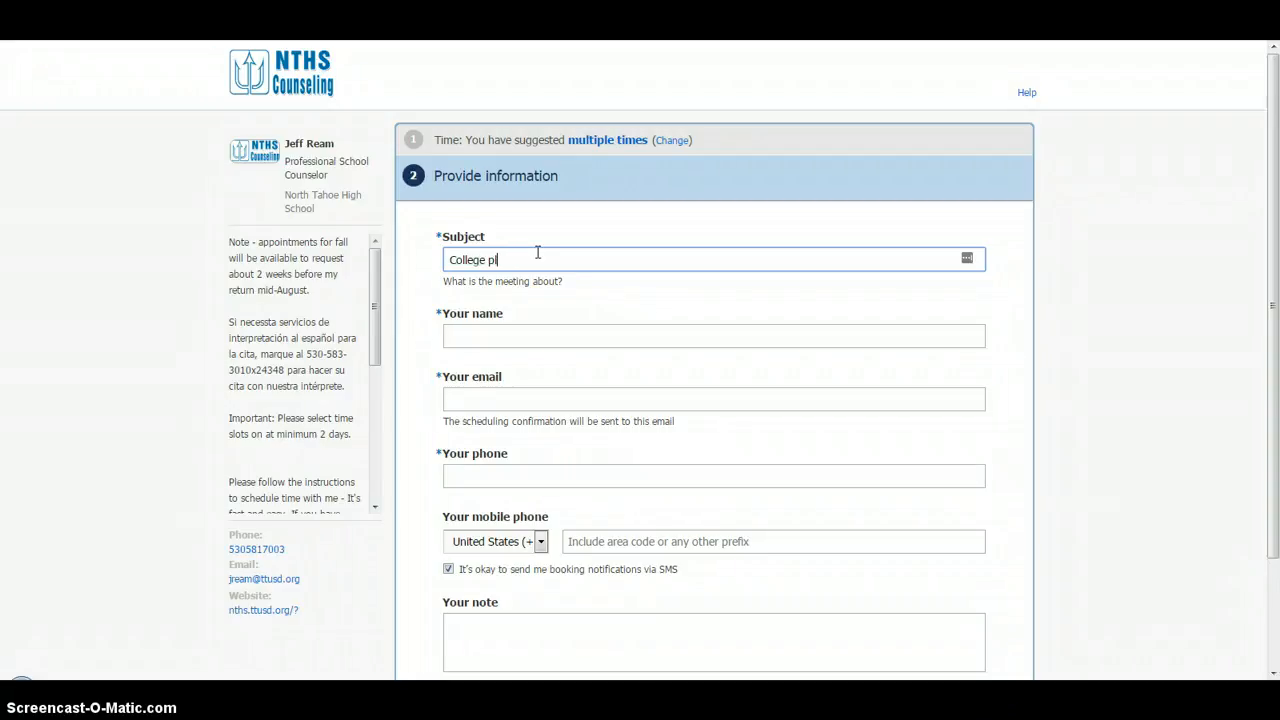
text(anning - Jim Bo)
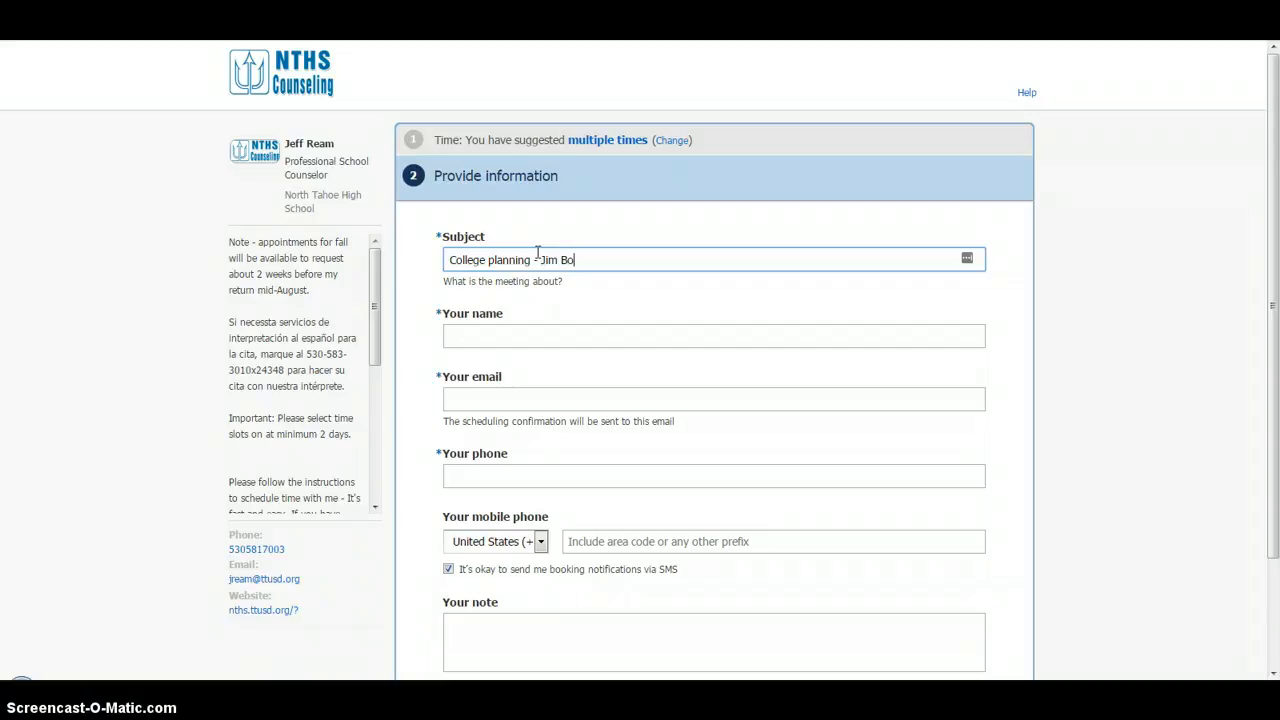
click(712, 336)
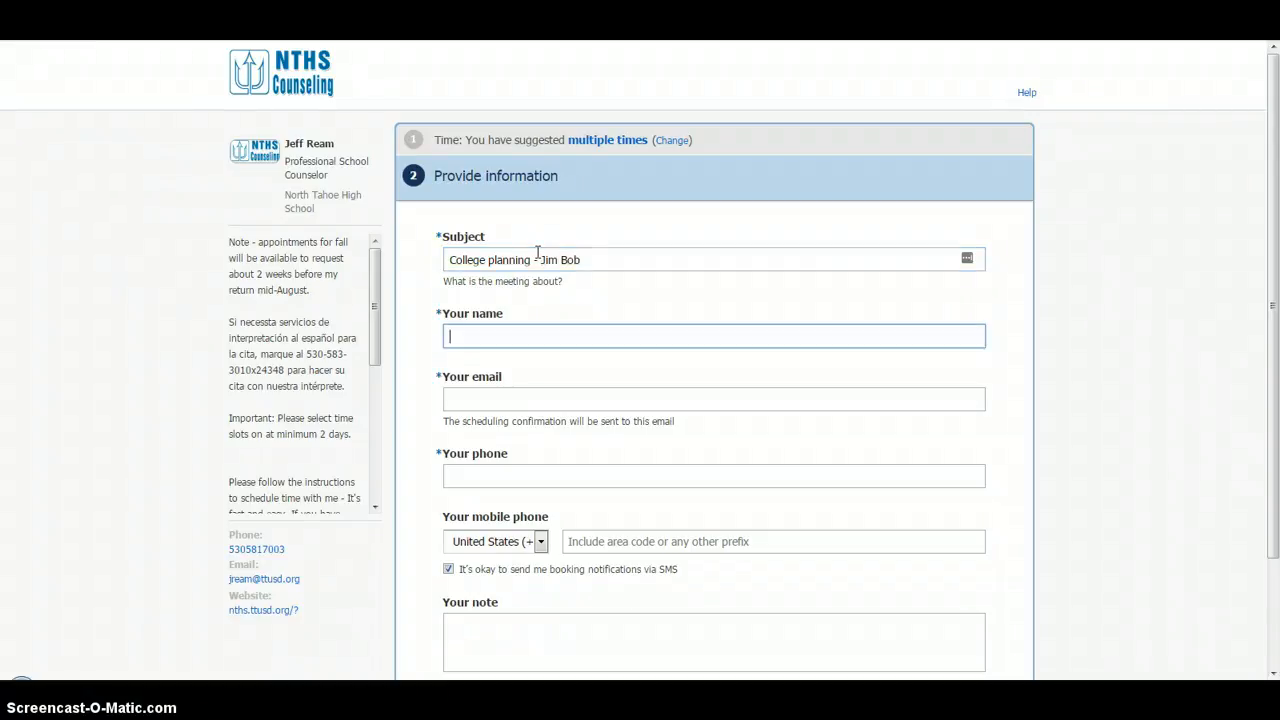
text(Billy Bob)
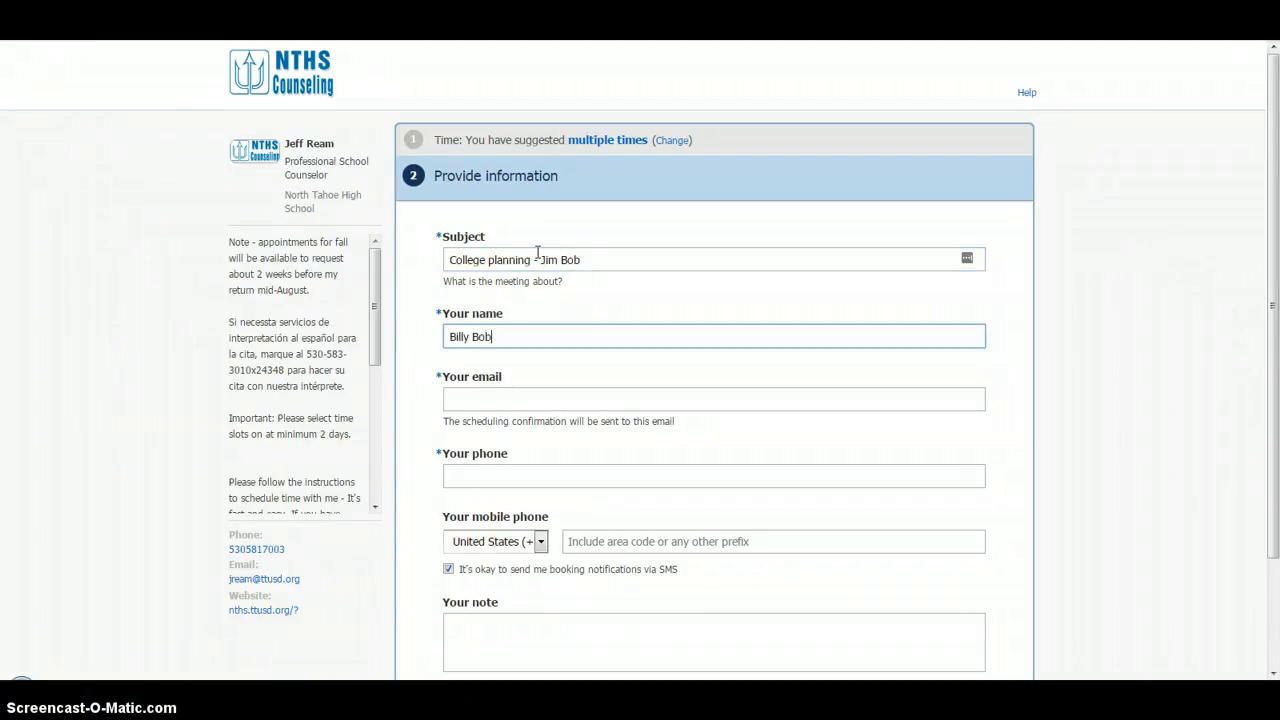
click(712, 400)
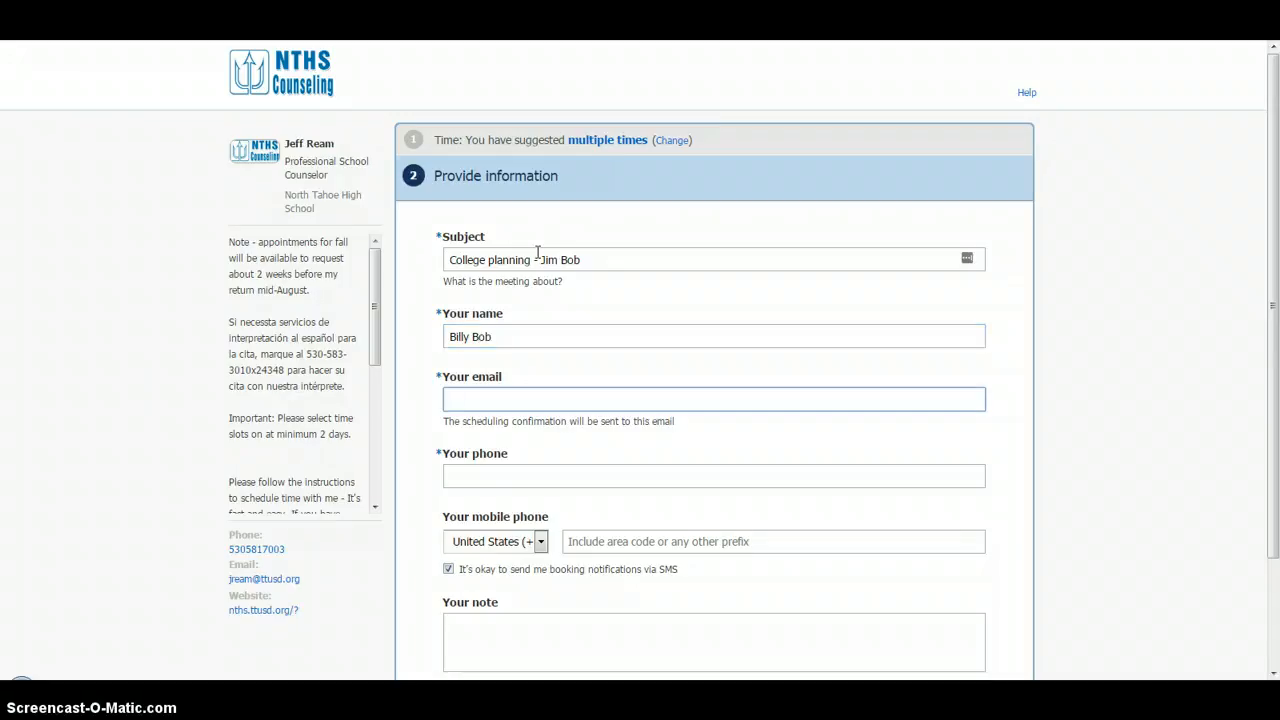
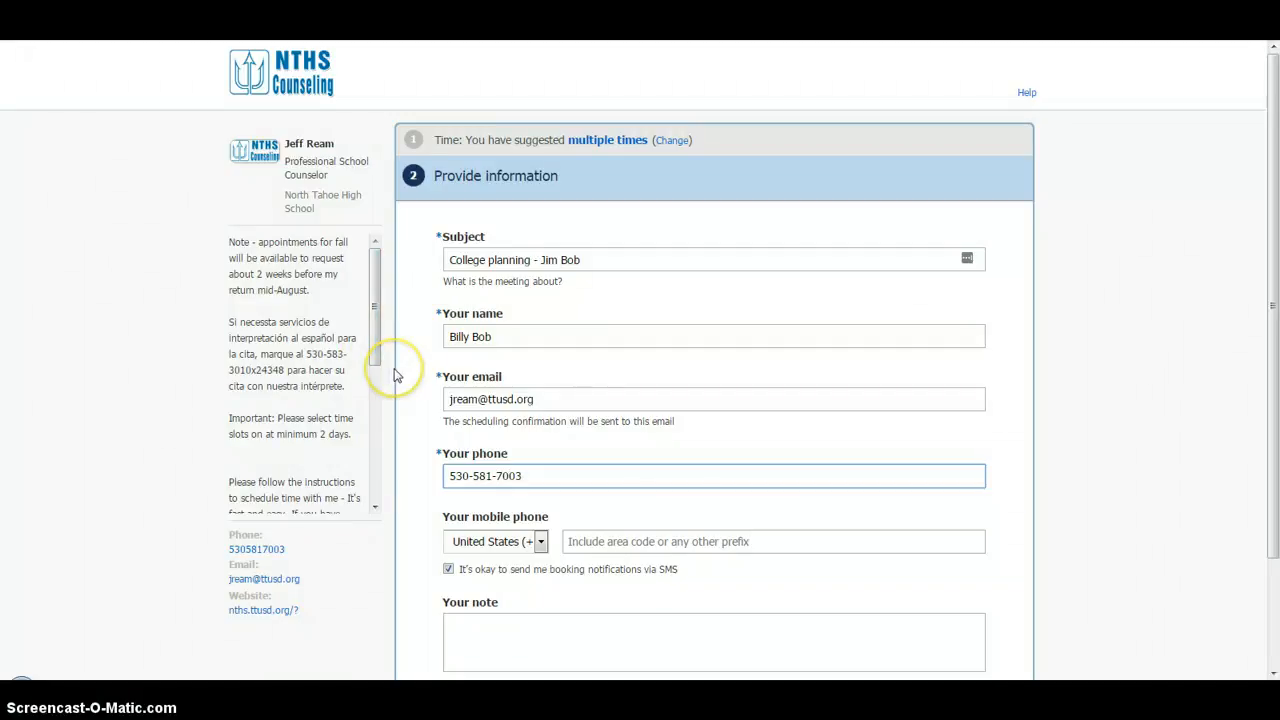
mouse_move(396, 374)
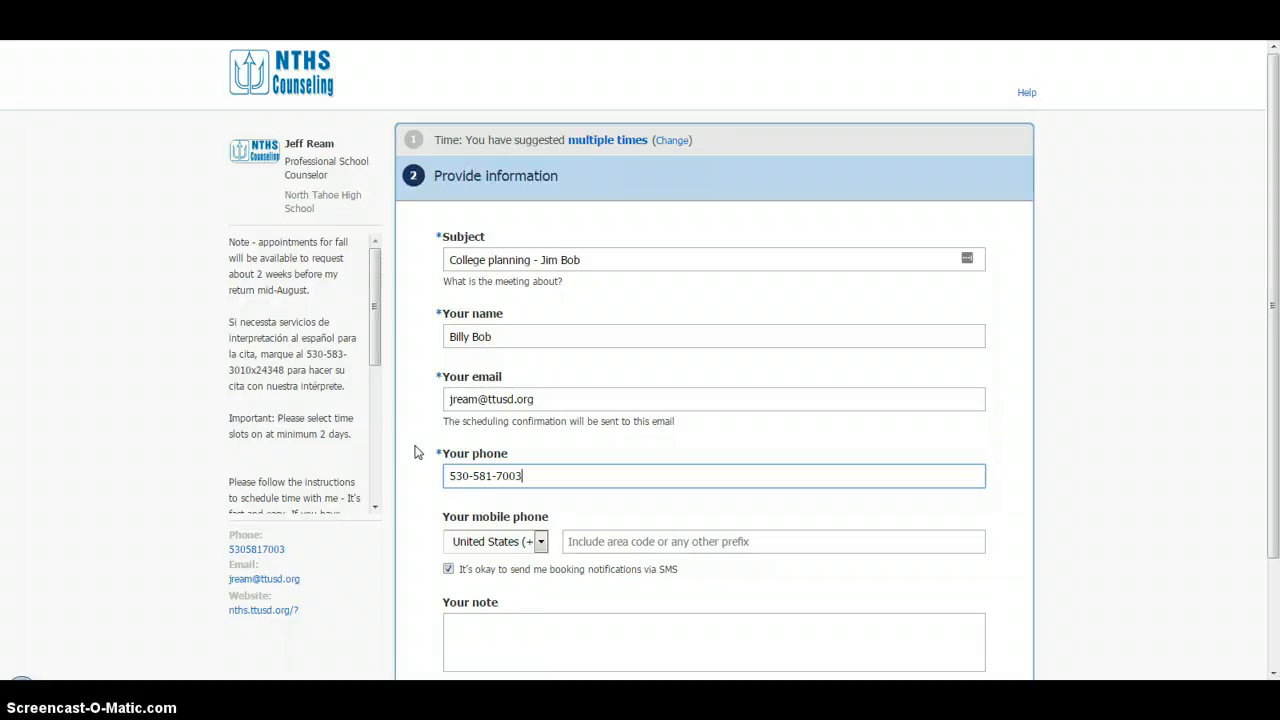
scroll(down, 3)
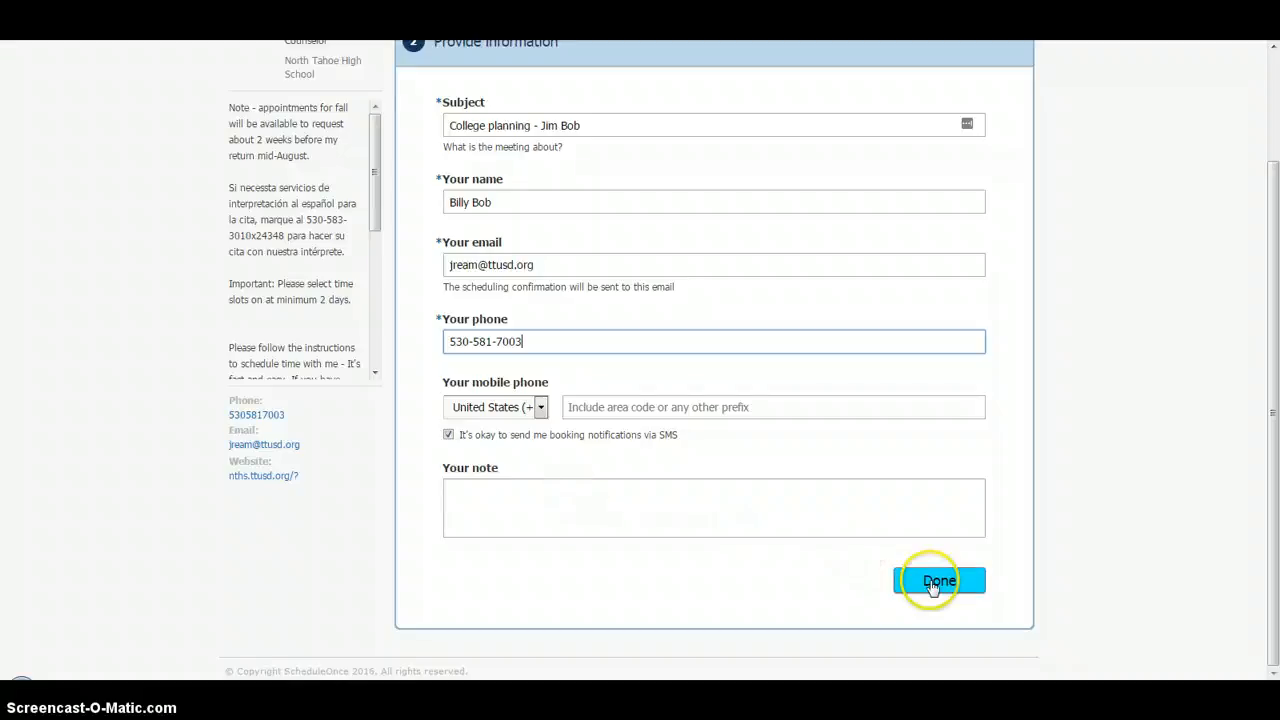
Step: Submit the request with Done and review the success confirmation listing the four suggested times
click(936, 580)
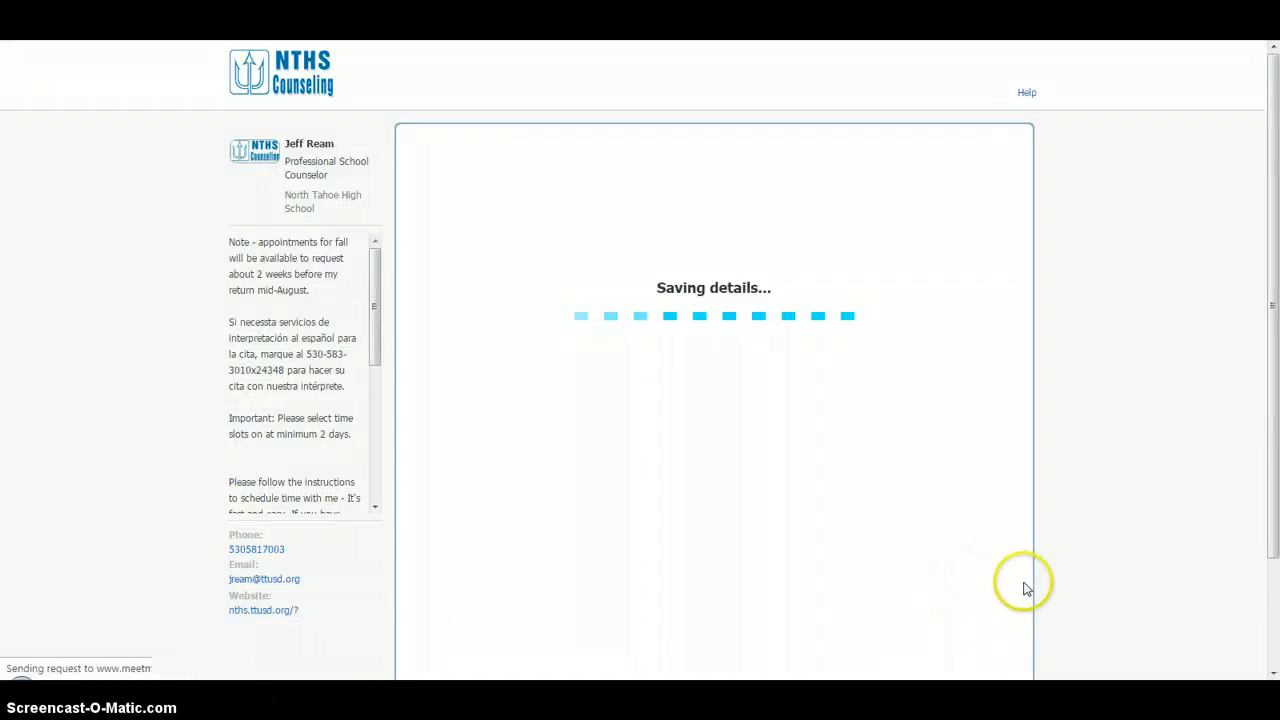
mouse_move(992, 494)
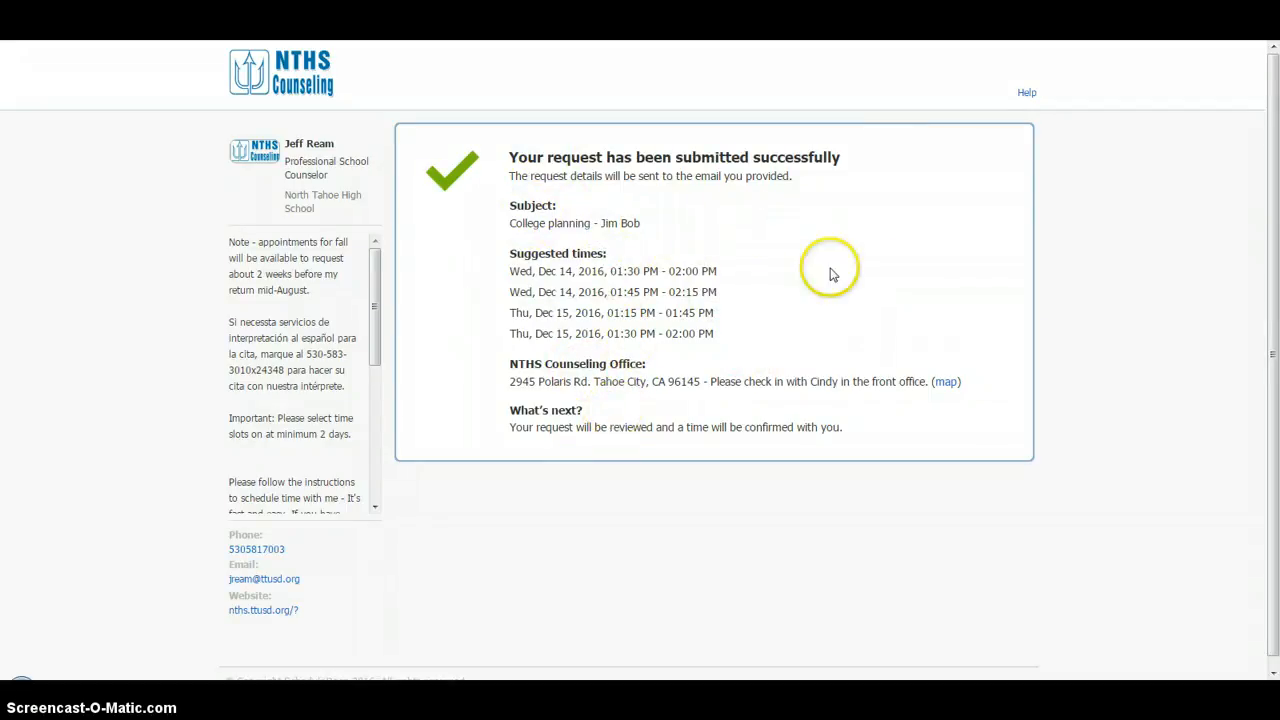
mouse_move(630, 232)
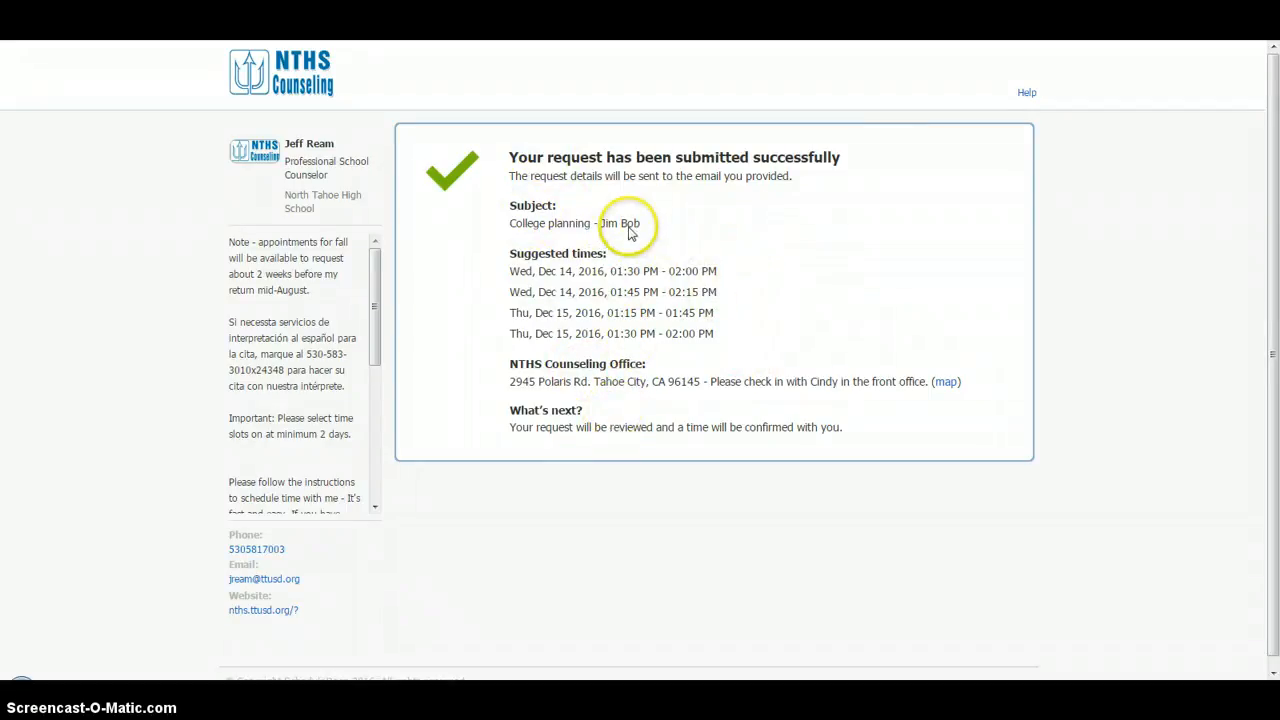
mouse_move(640, 208)
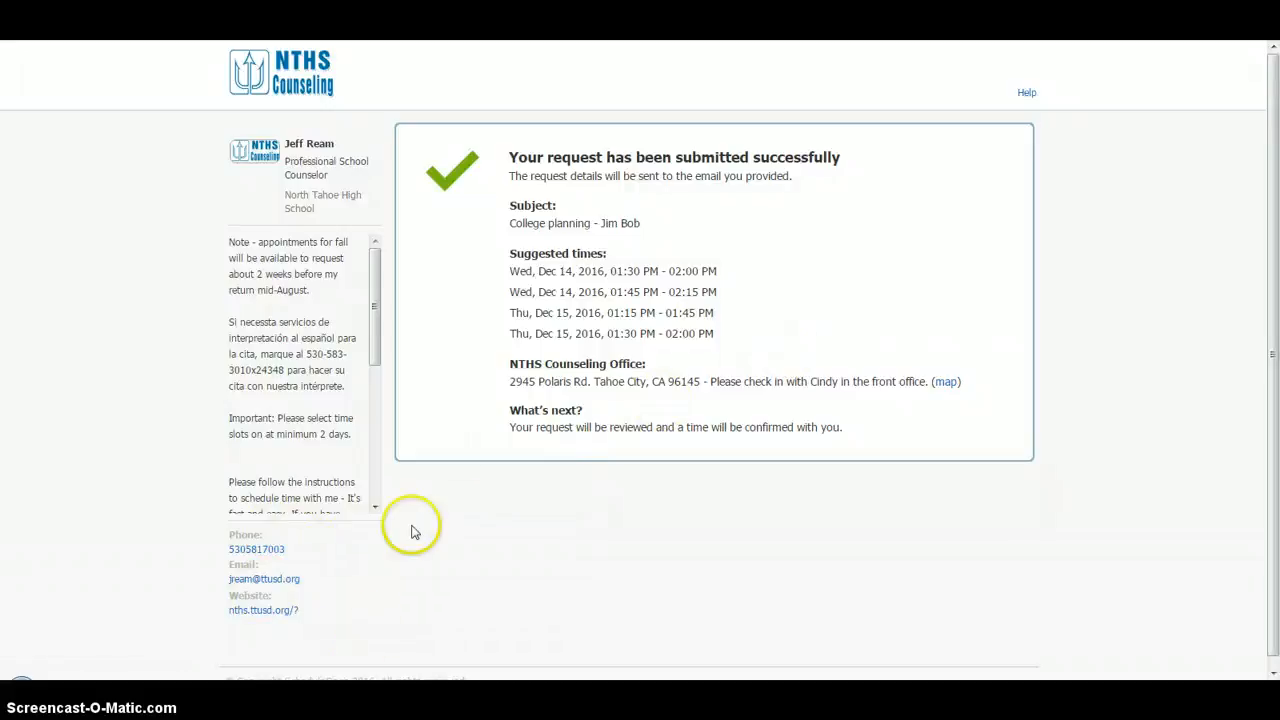
scroll(down, 3)
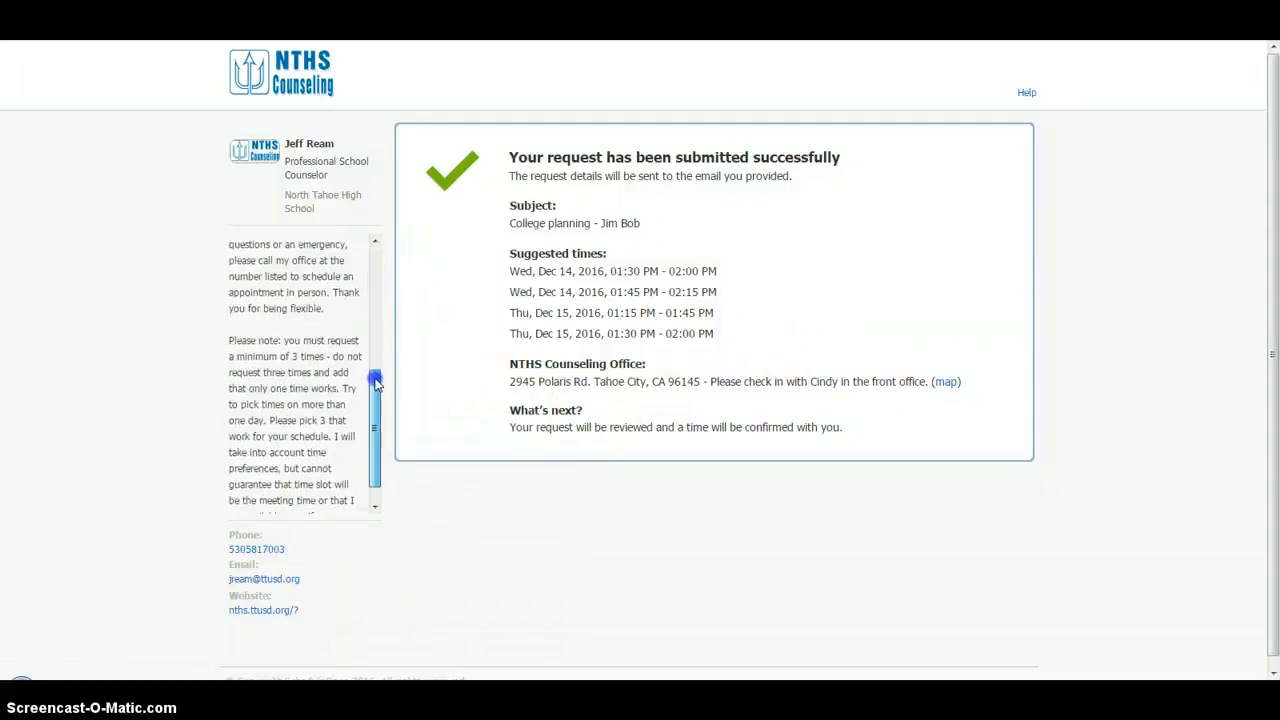